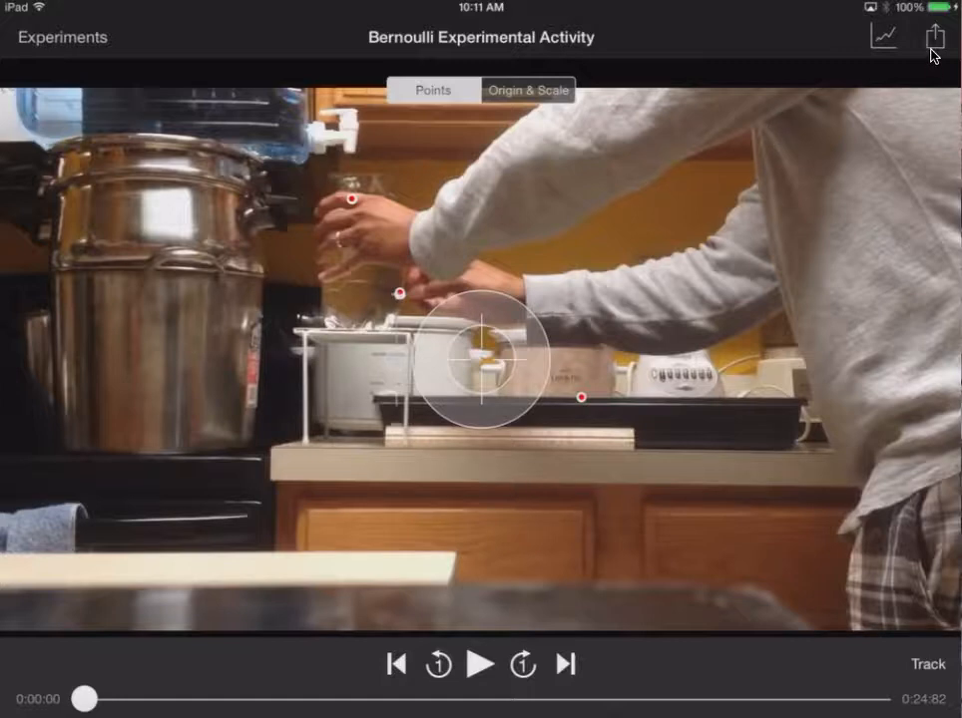
# - Export the Bernoulli tracked points as a data file and open it in Graphical Analysis
pyautogui.click(934, 36)
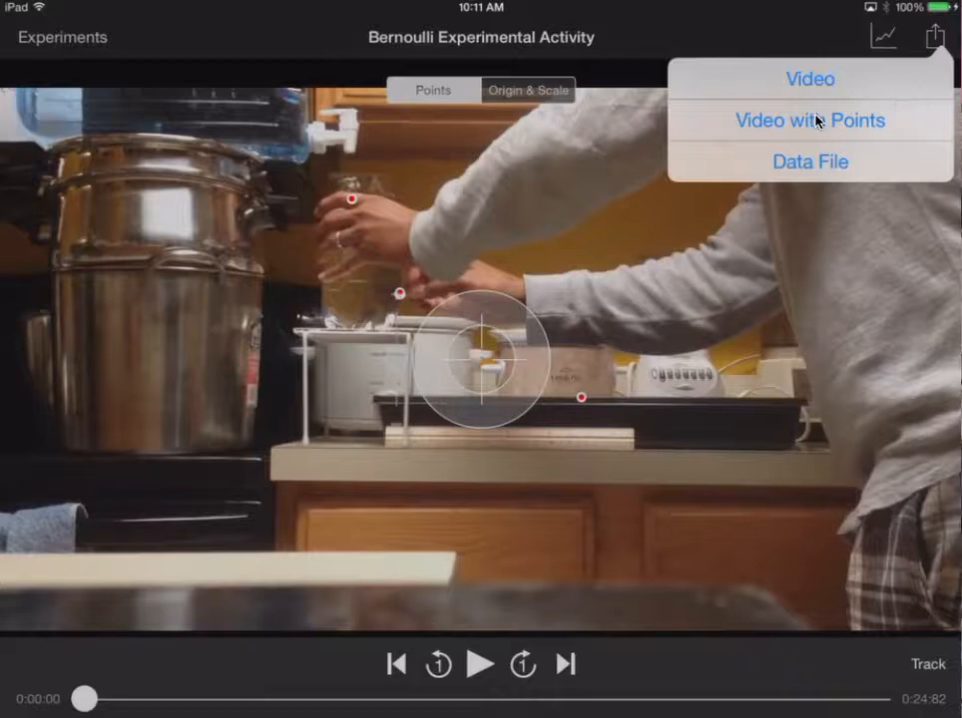
pyautogui.moveTo(793, 133)
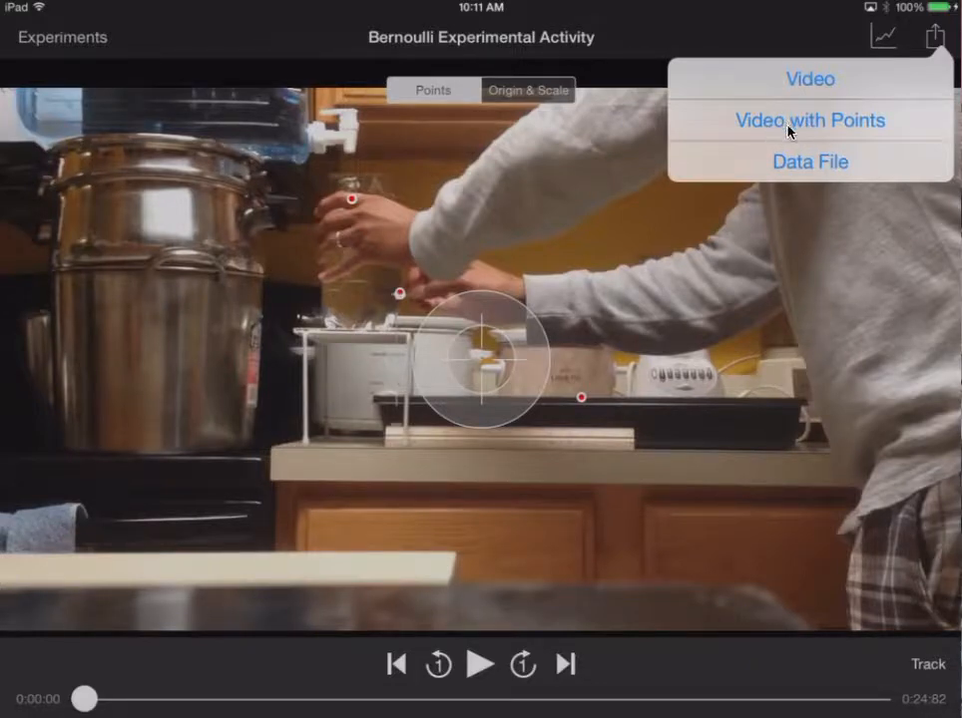
pyautogui.moveTo(793, 171)
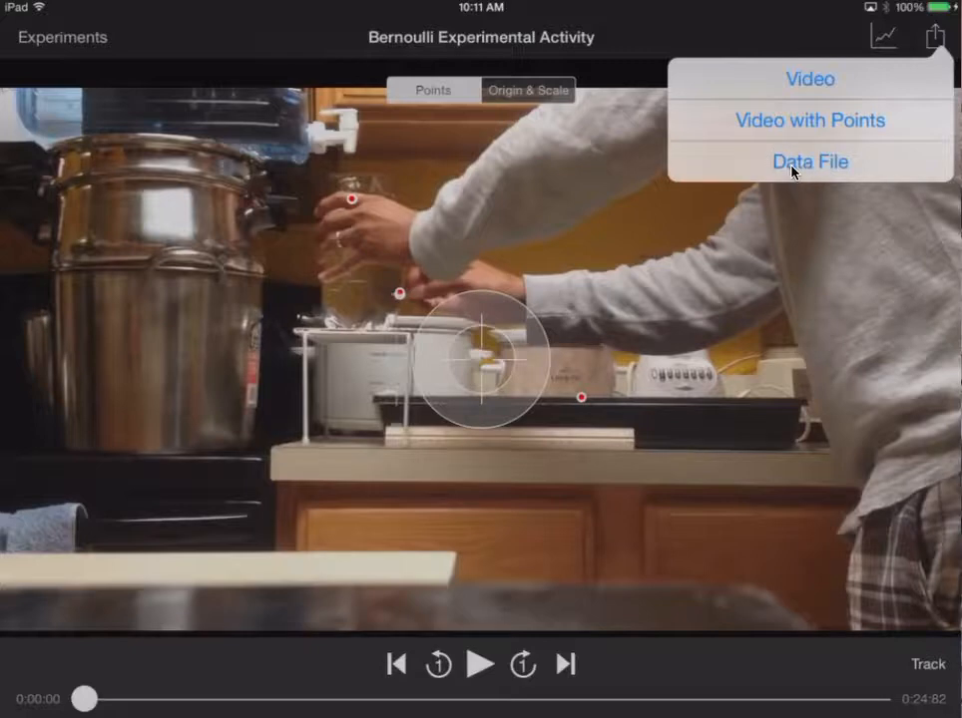
pyautogui.click(793, 171)
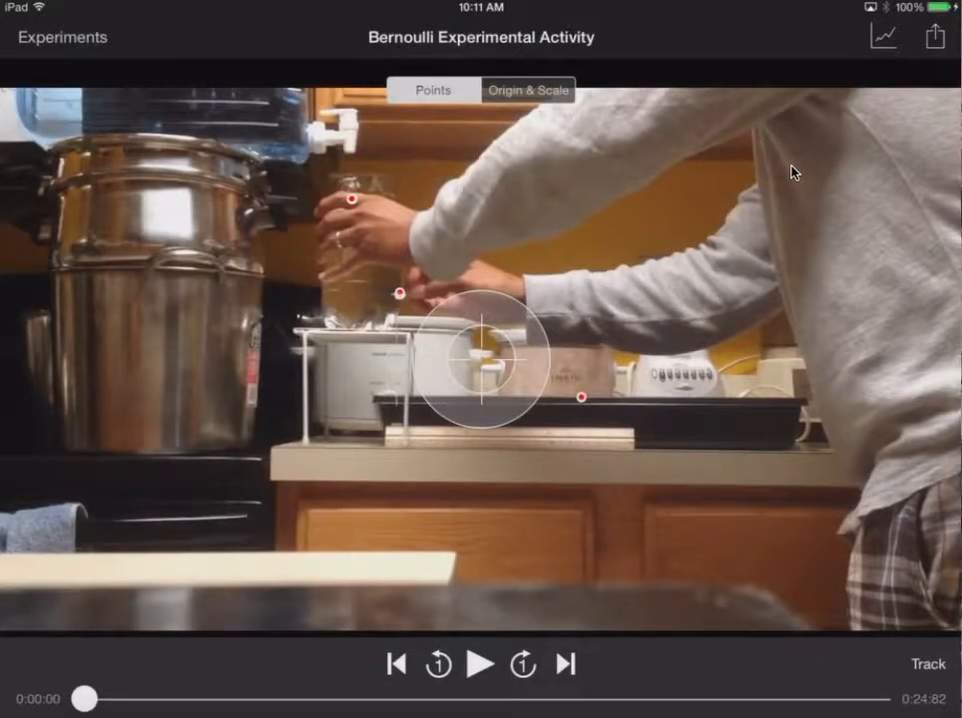
pyautogui.click(933, 37)
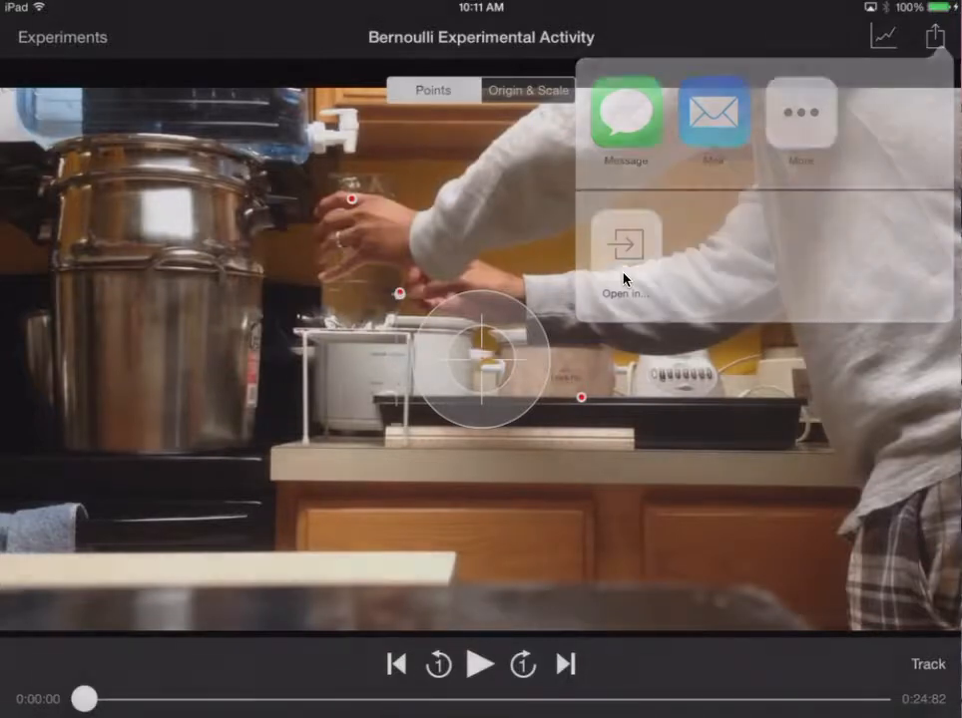
pyautogui.click(625, 249)
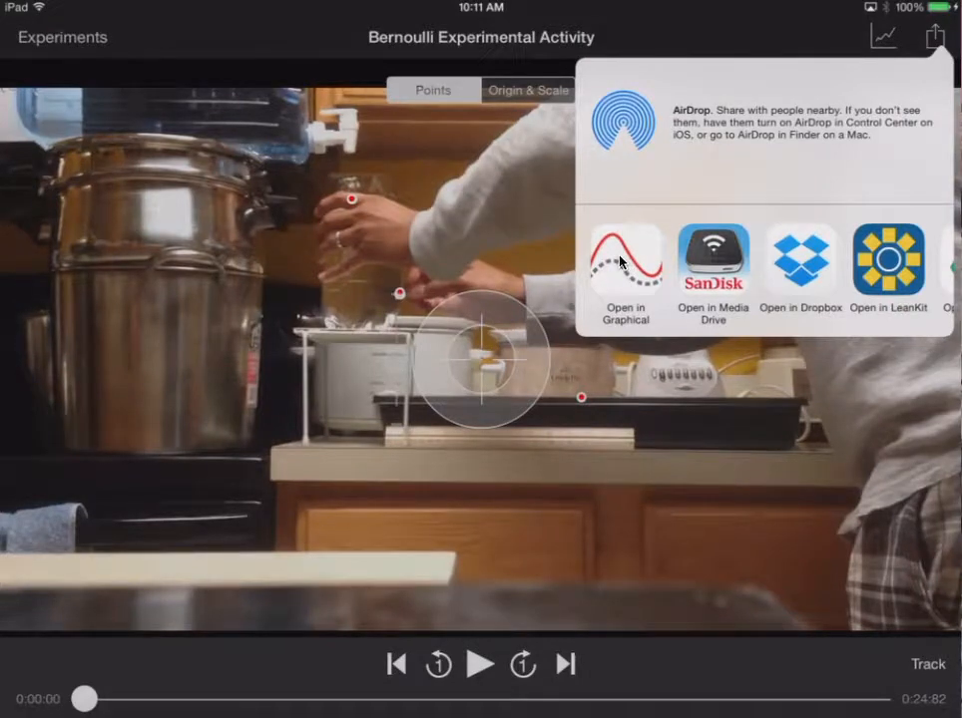
pyautogui.click(625, 260)
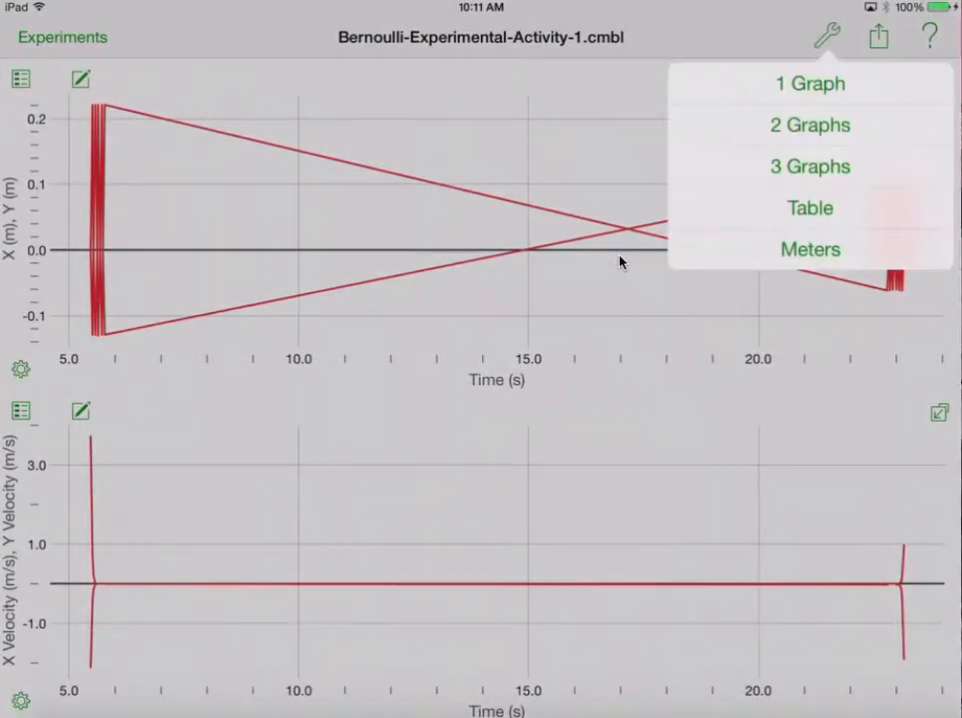
# - Show the time, position and velocity readings as a single table and send them to Excel
pyautogui.click(809, 84)
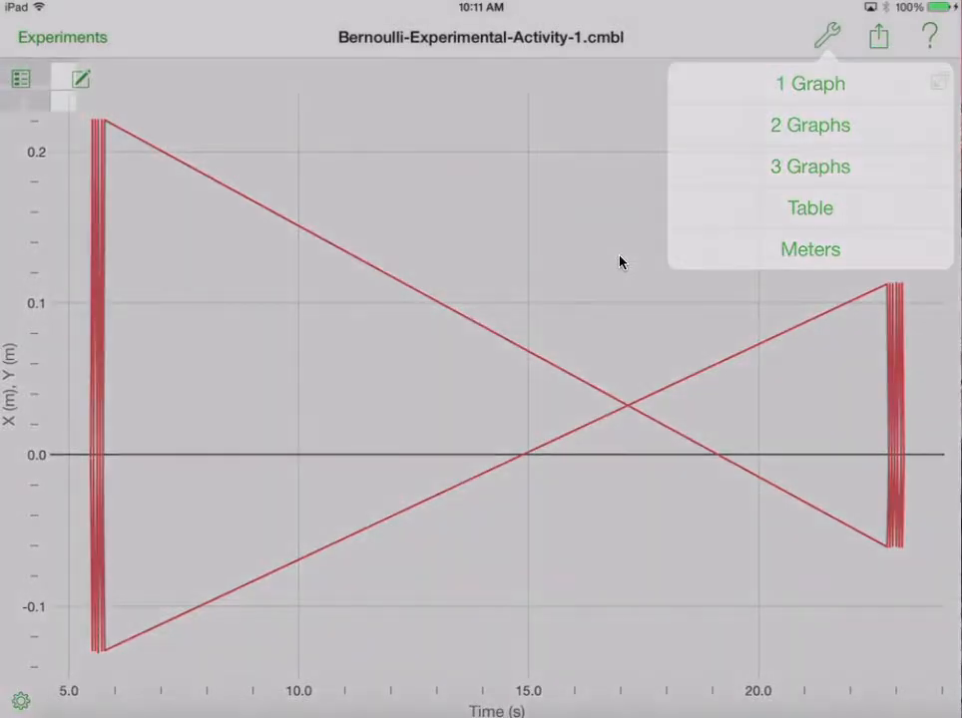
pyautogui.click(809, 208)
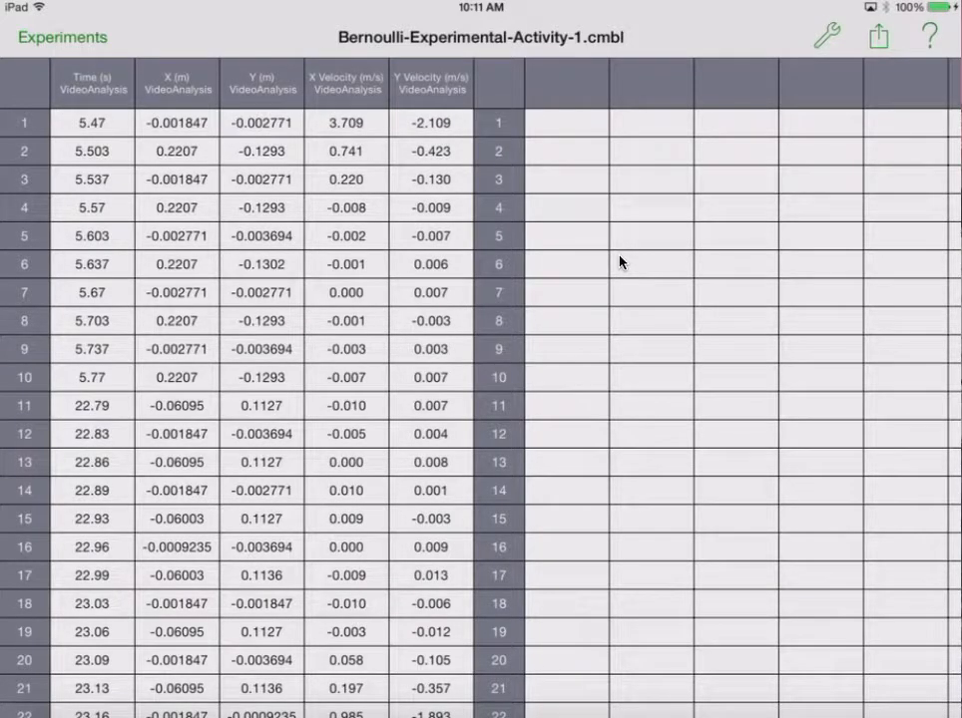
pyautogui.click(876, 37)
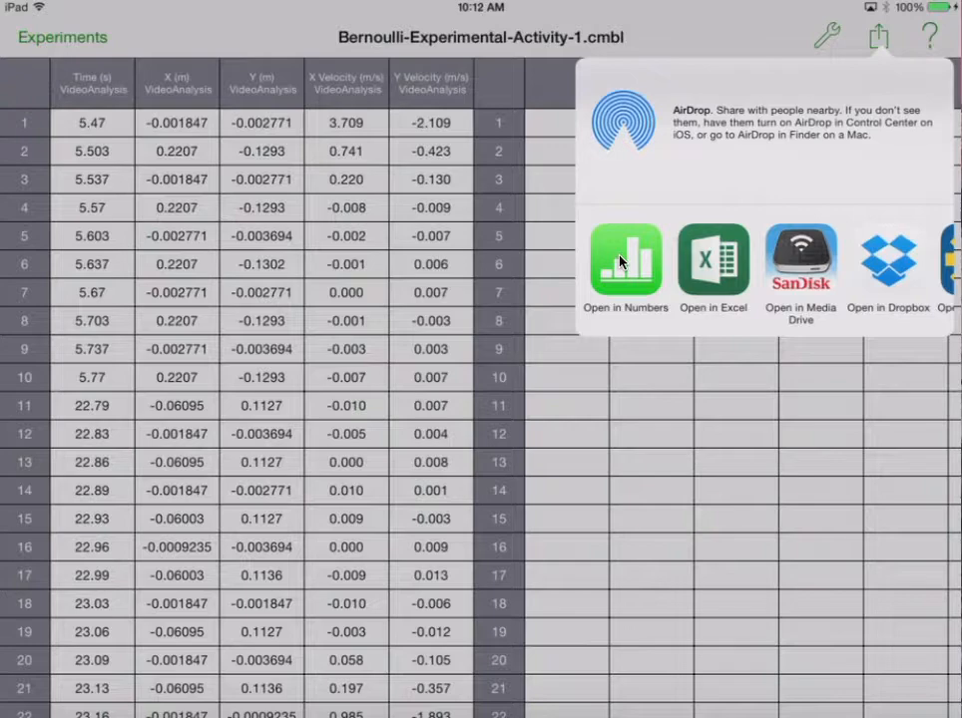
pyautogui.moveTo(715, 261)
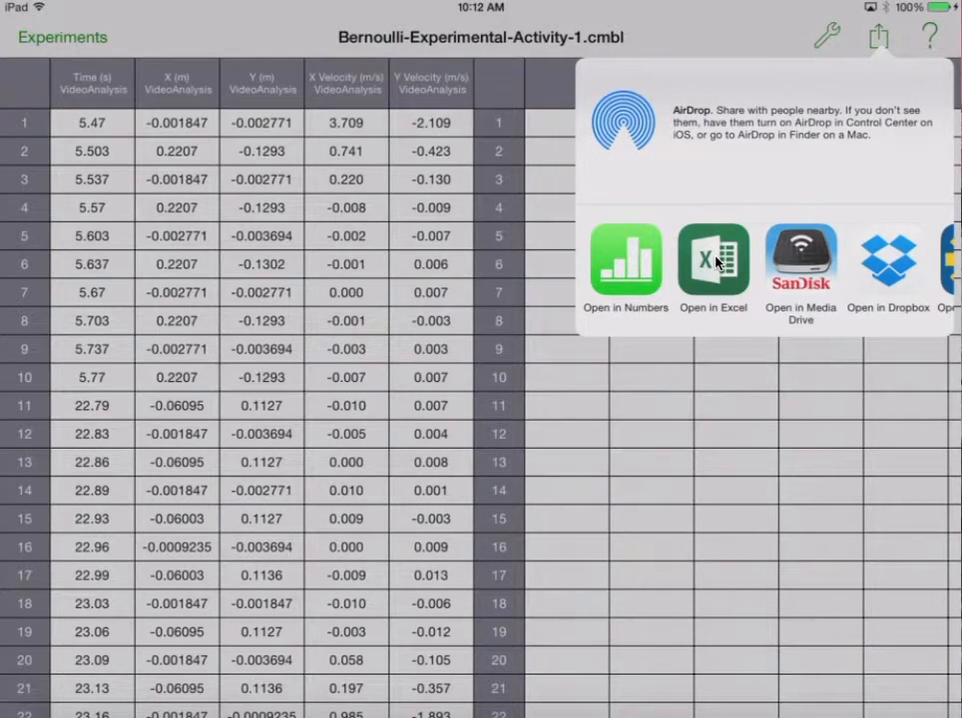
pyautogui.click(713, 259)
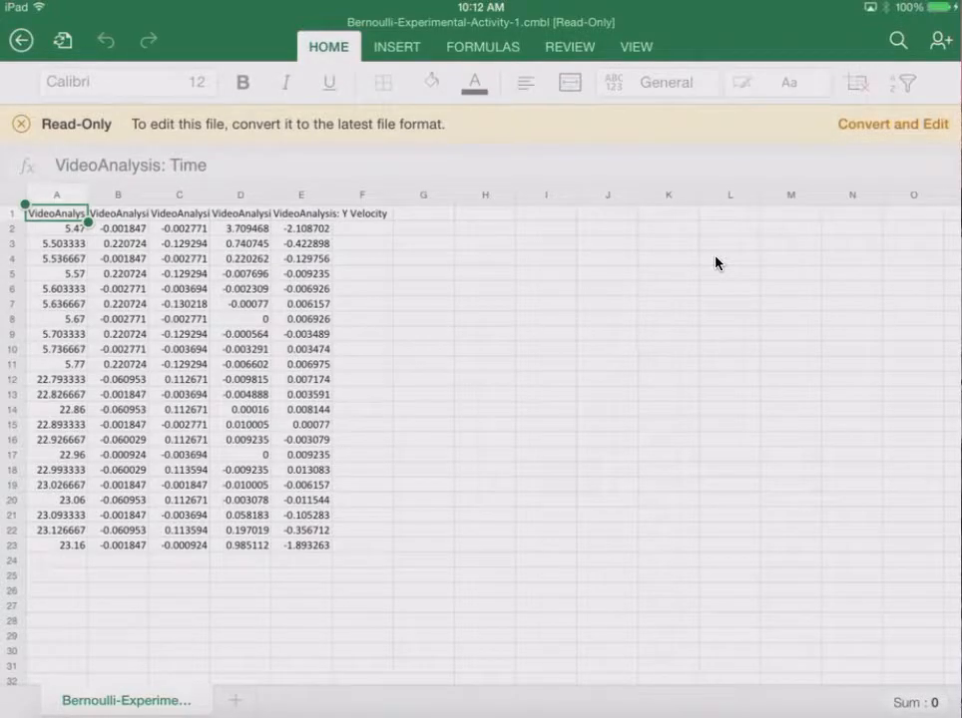
# - Convert the read-only data to an editable workbook saved in the Bernoulli folder
pyautogui.click(891, 123)
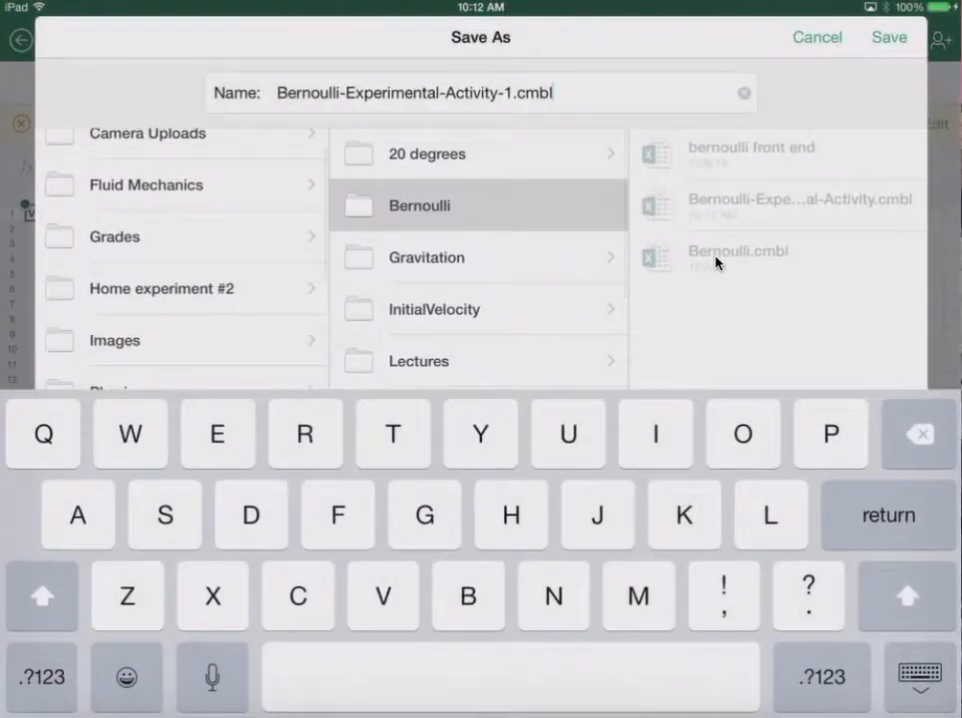
pyautogui.click(917, 674)
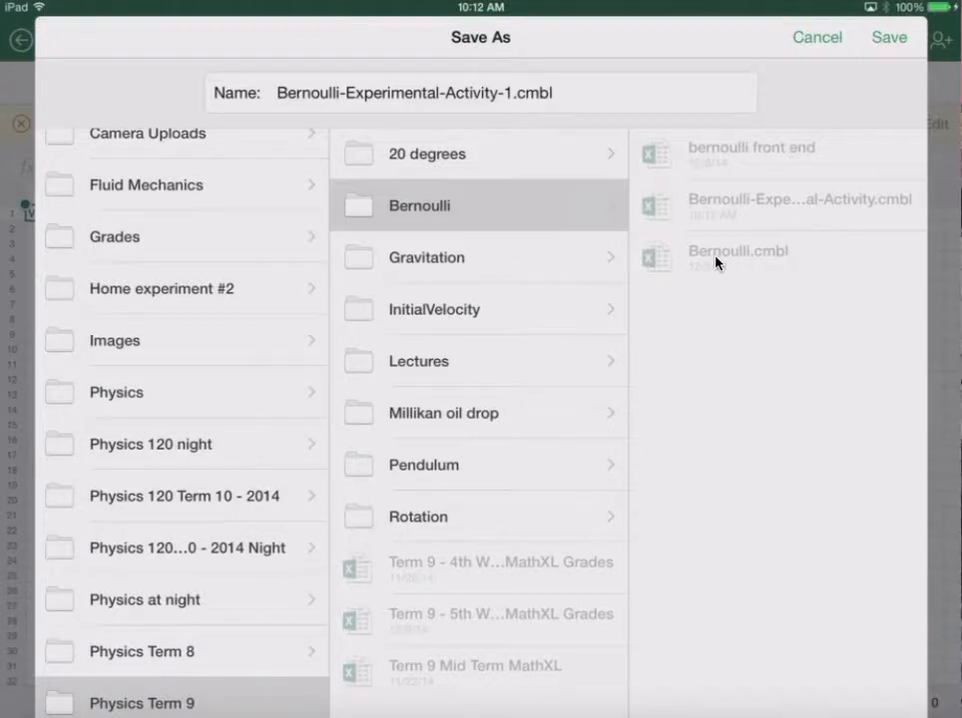
pyautogui.click(887, 37)
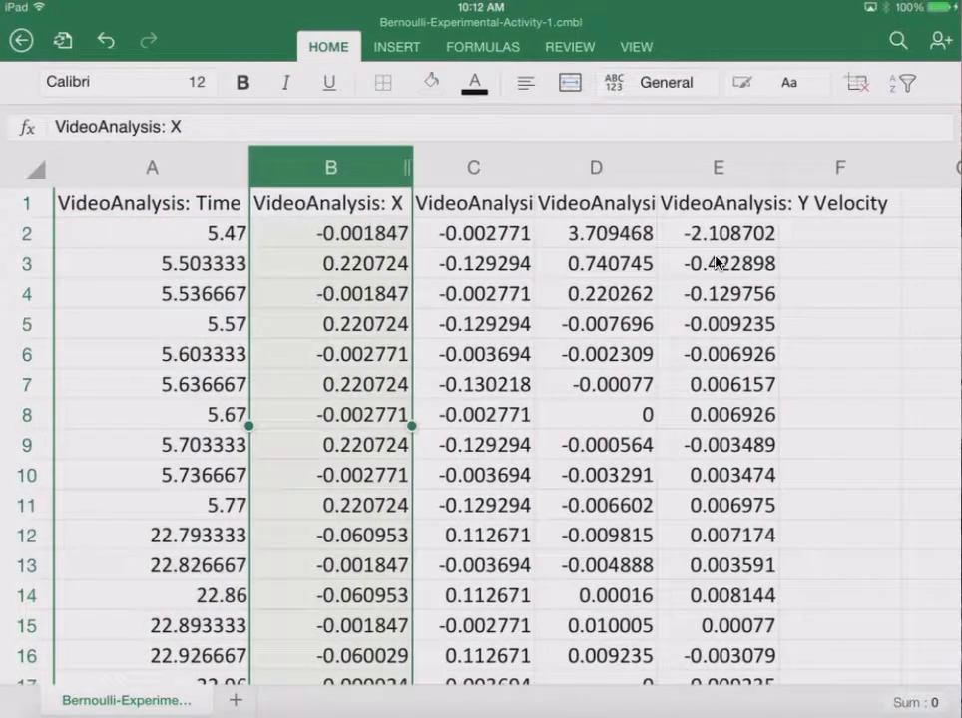
# - AutoFit the columns to show full headers and hide velocity columns D and E
pyautogui.click(694, 167)
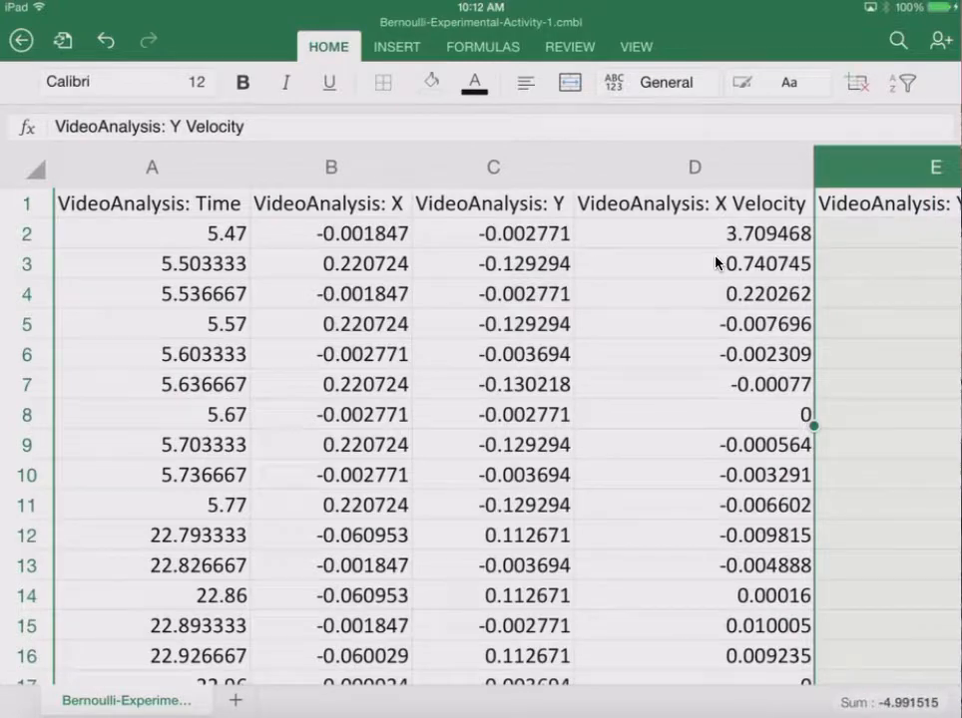
pyautogui.click(152, 167)
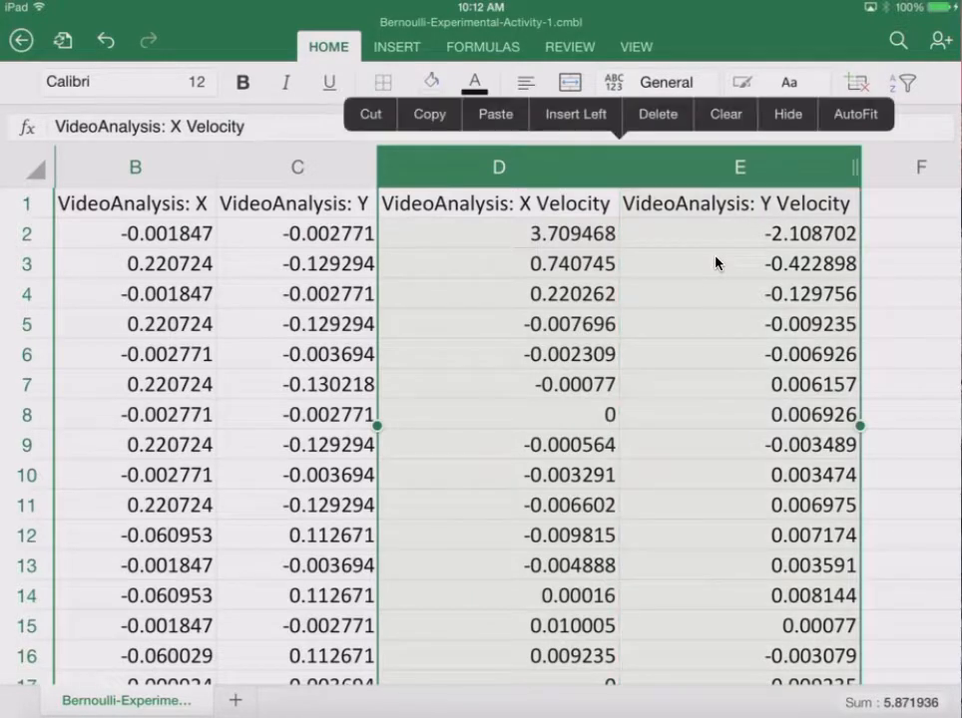
pyautogui.click(656, 114)
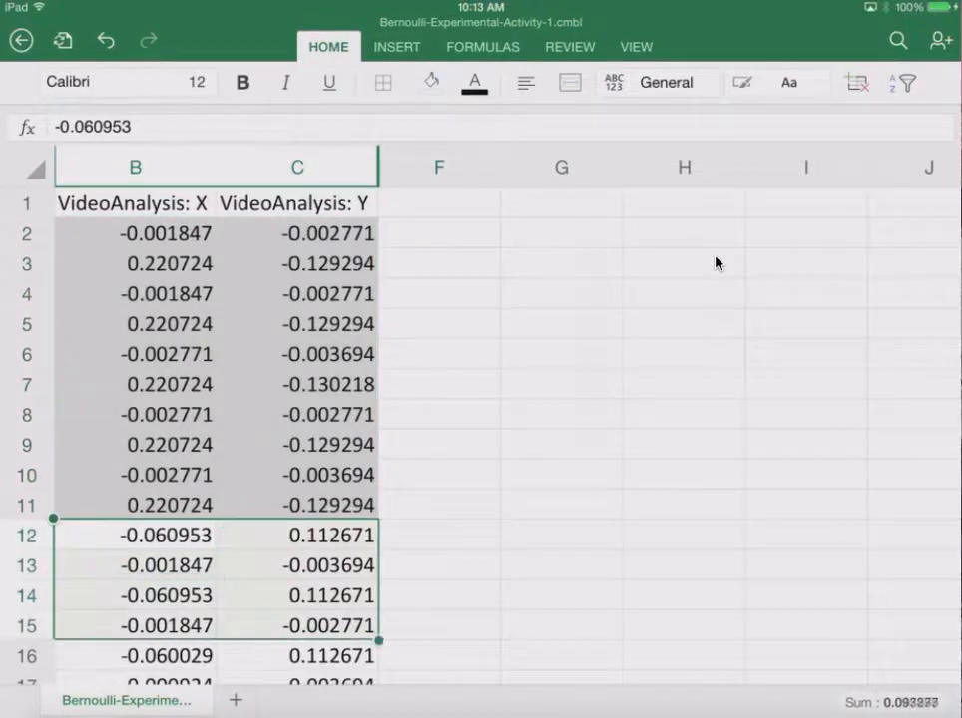
# - Insert a blank row under the headers, above the first X and Y readings
pyautogui.scroll(-3)
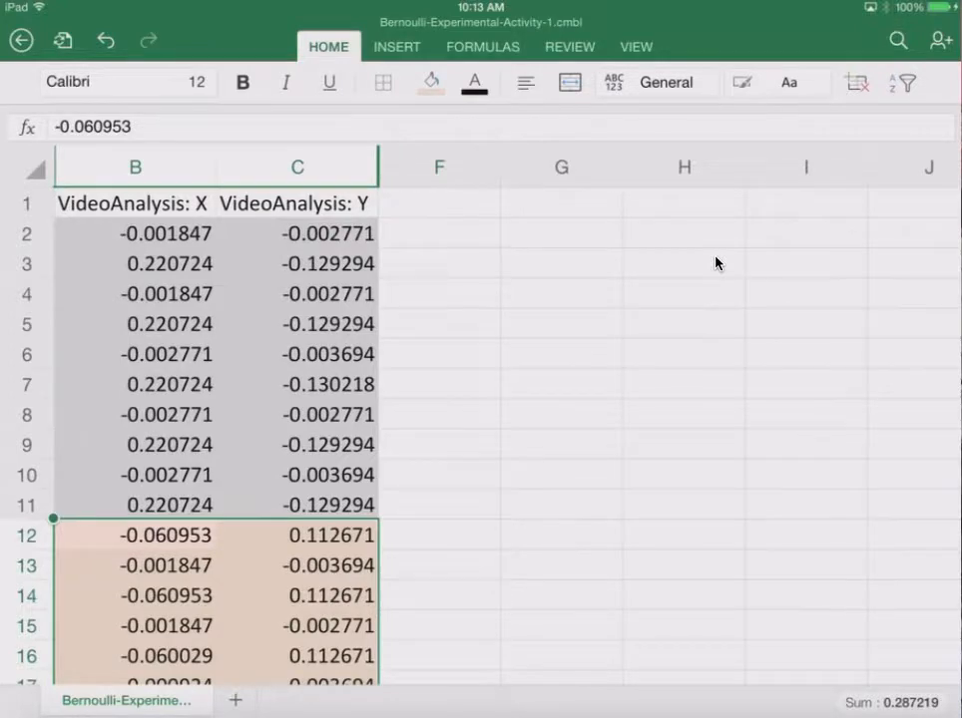
pyautogui.click(27, 233)
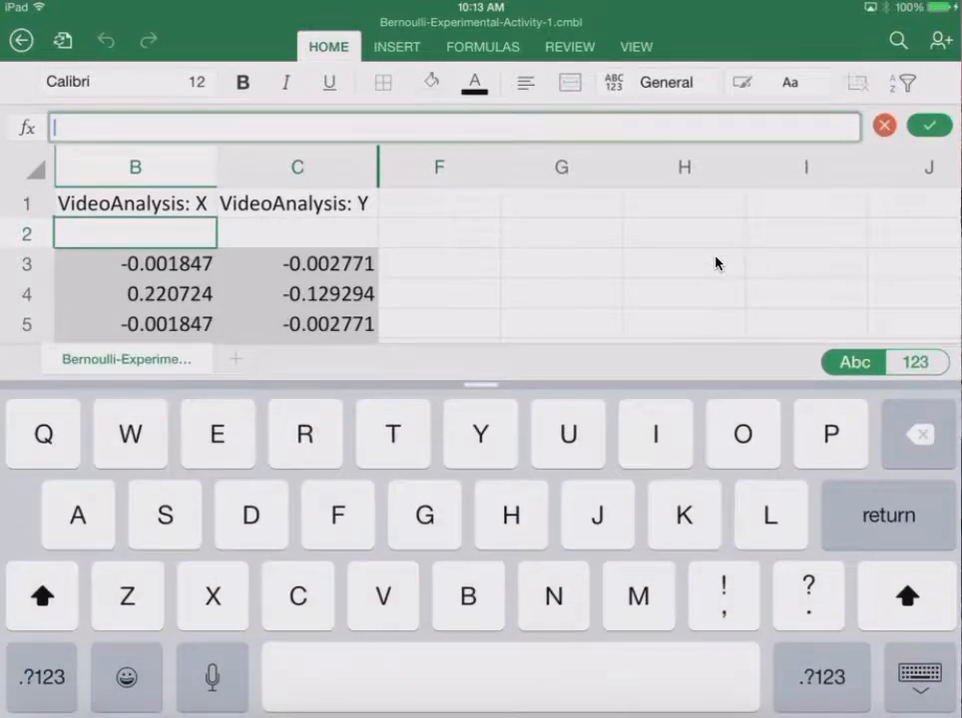
# - Enter 'Kinematic Equations' in B2 and merge and center it across B2:C2
pyautogui.write('Kinem')
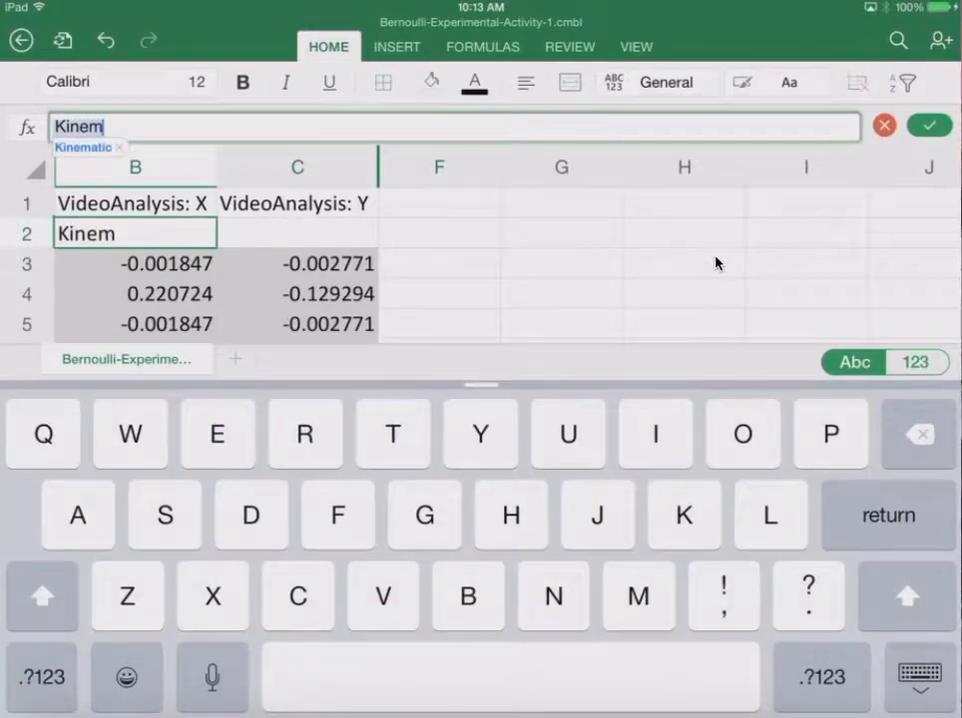
pyautogui.write('atic')
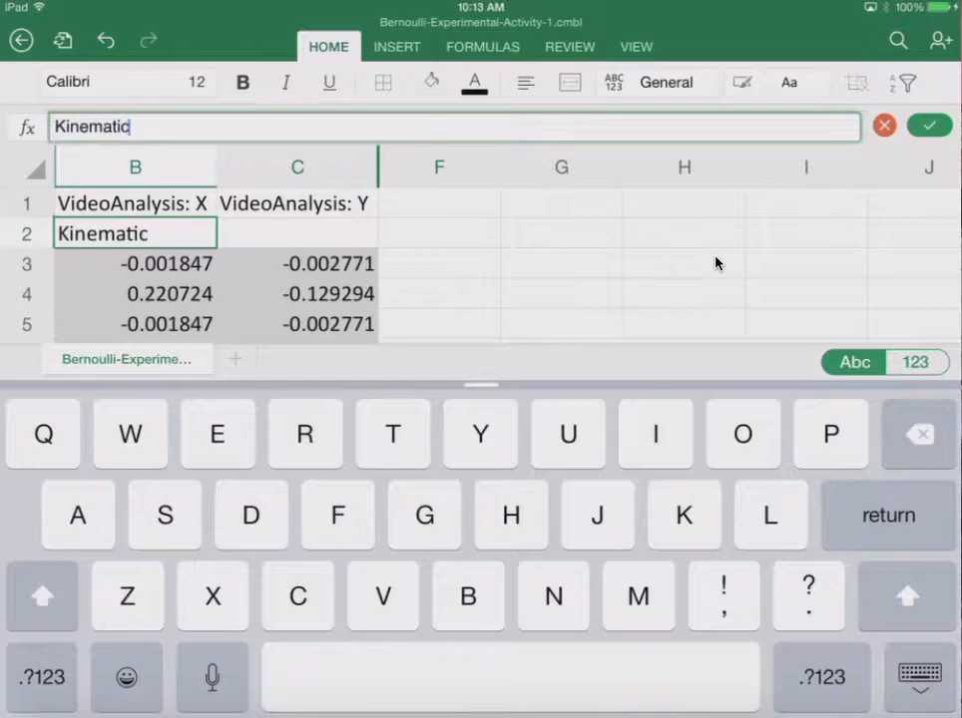
pyautogui.write('E')
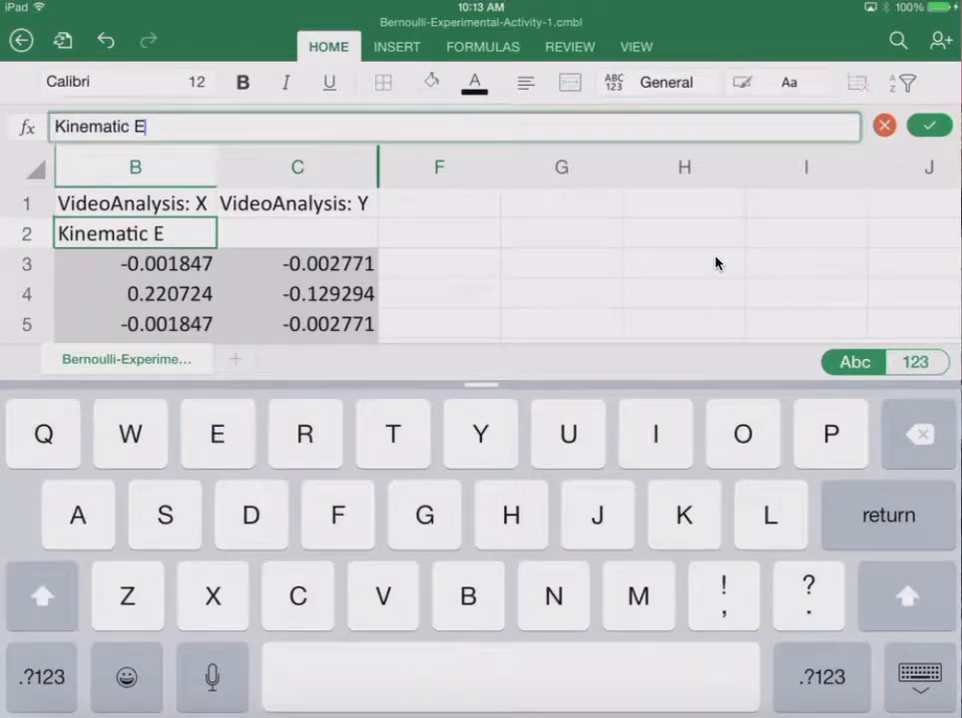
pyautogui.write('qua')
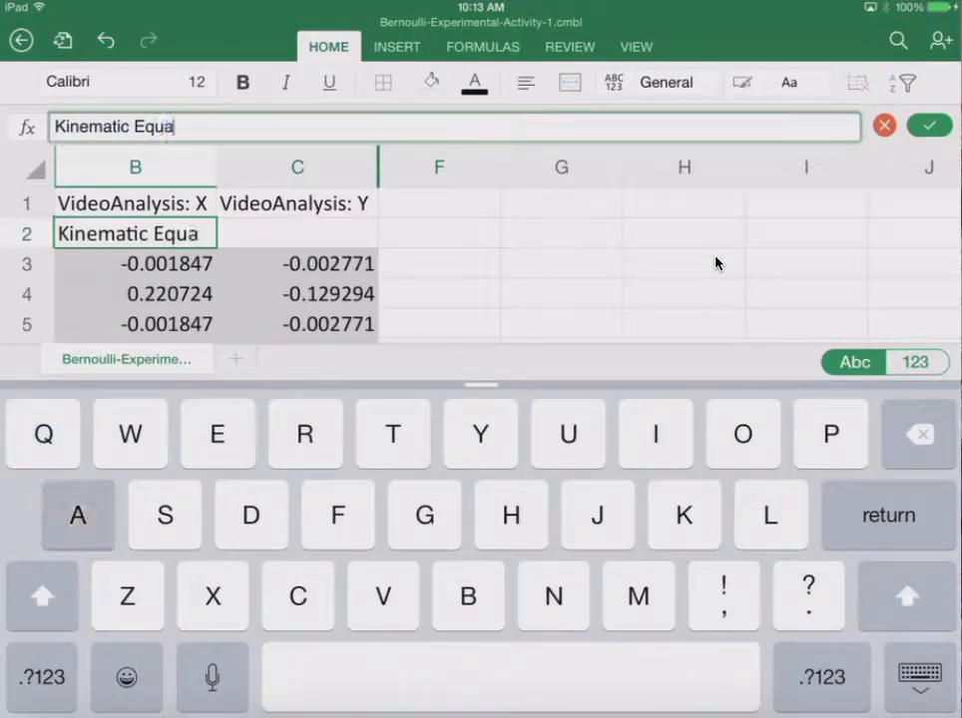
pyautogui.write('tions')
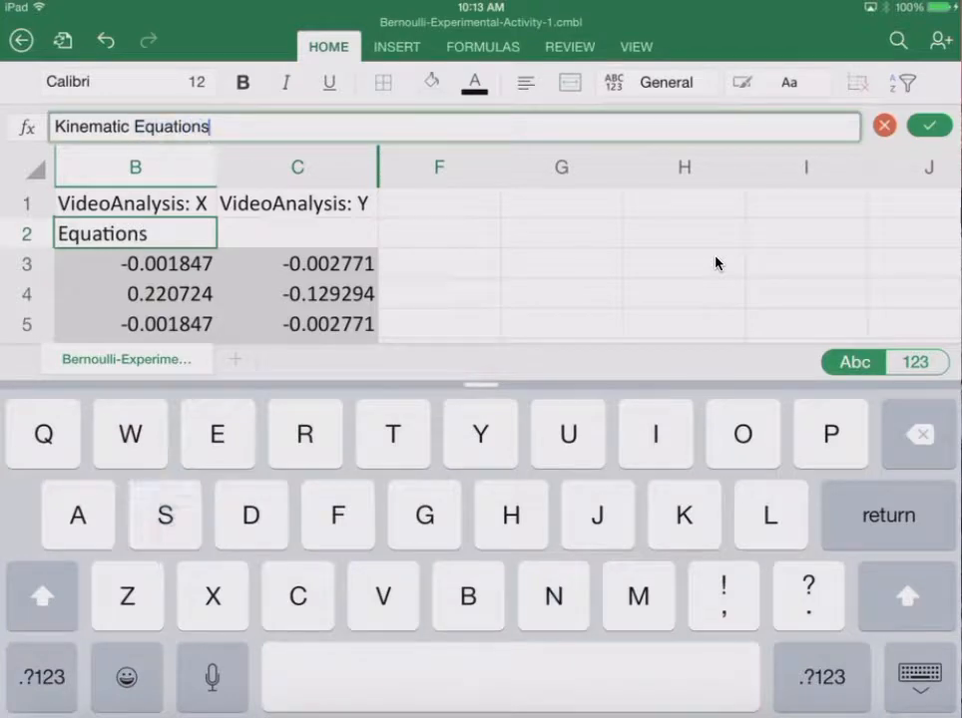
pyautogui.click(928, 125)
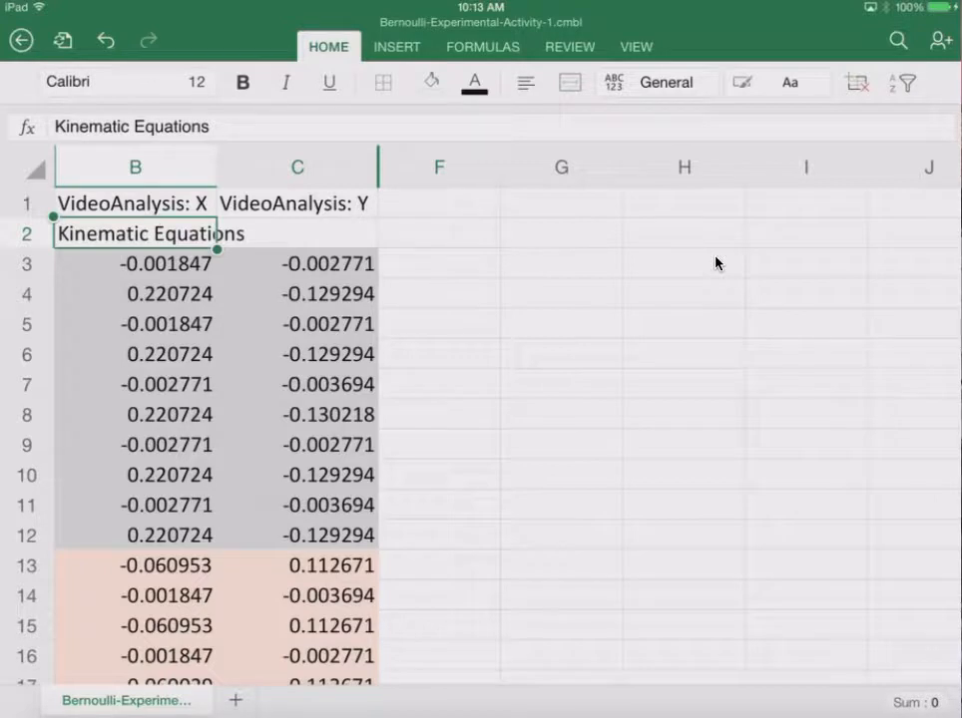
pyautogui.click(569, 81)
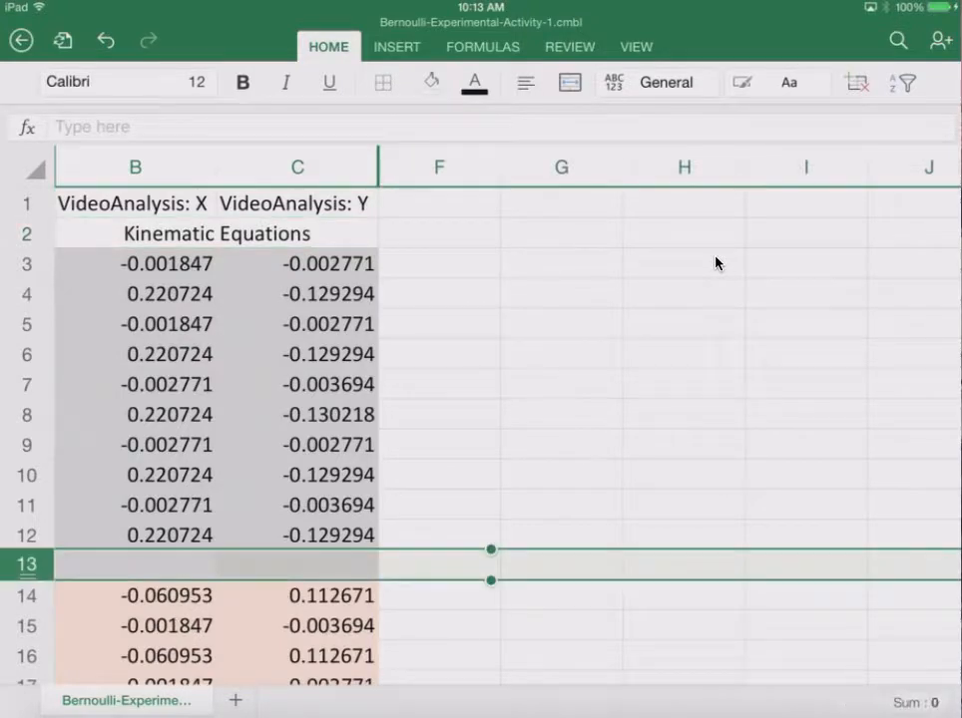
# - Add a centered 'Bernoulli's Data' heading in the empty row above the orange readings
pyautogui.click(215, 564)
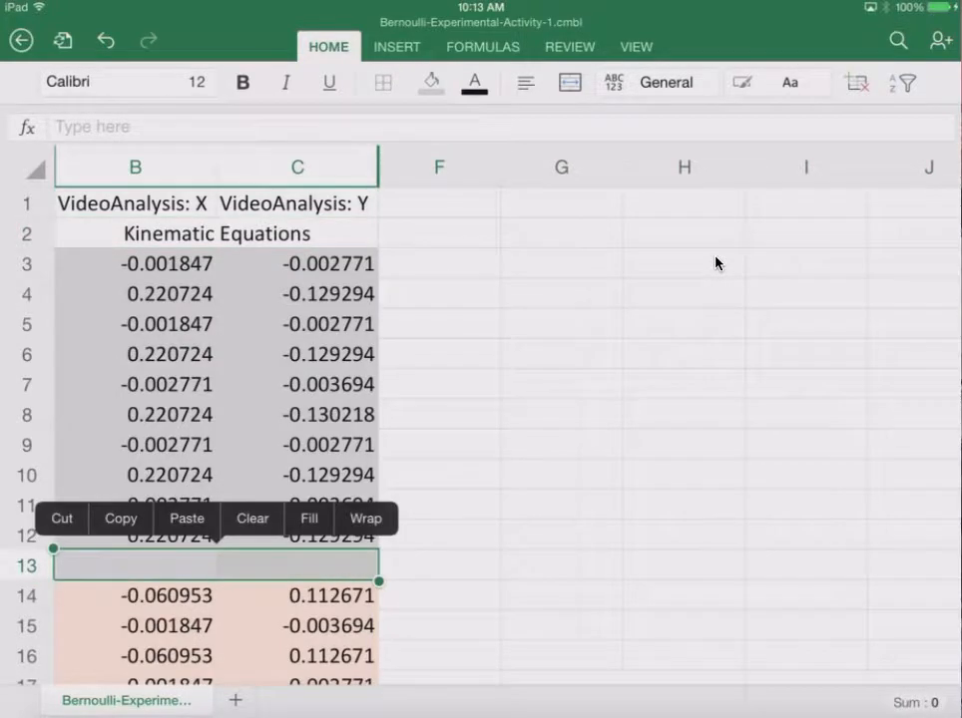
pyautogui.click(430, 82)
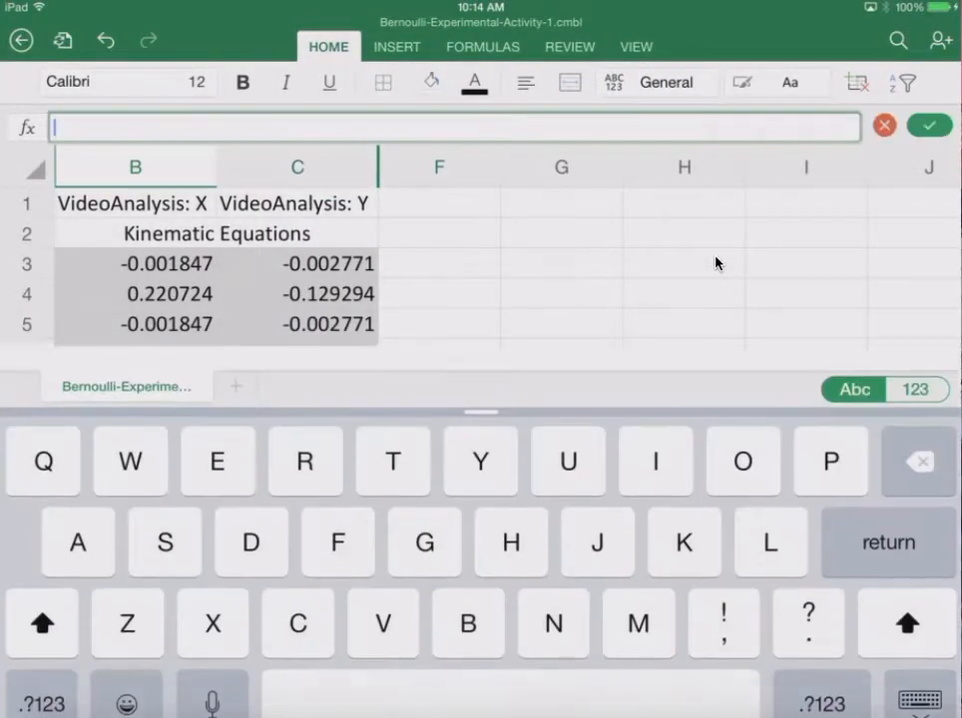
pyautogui.scroll(-3)
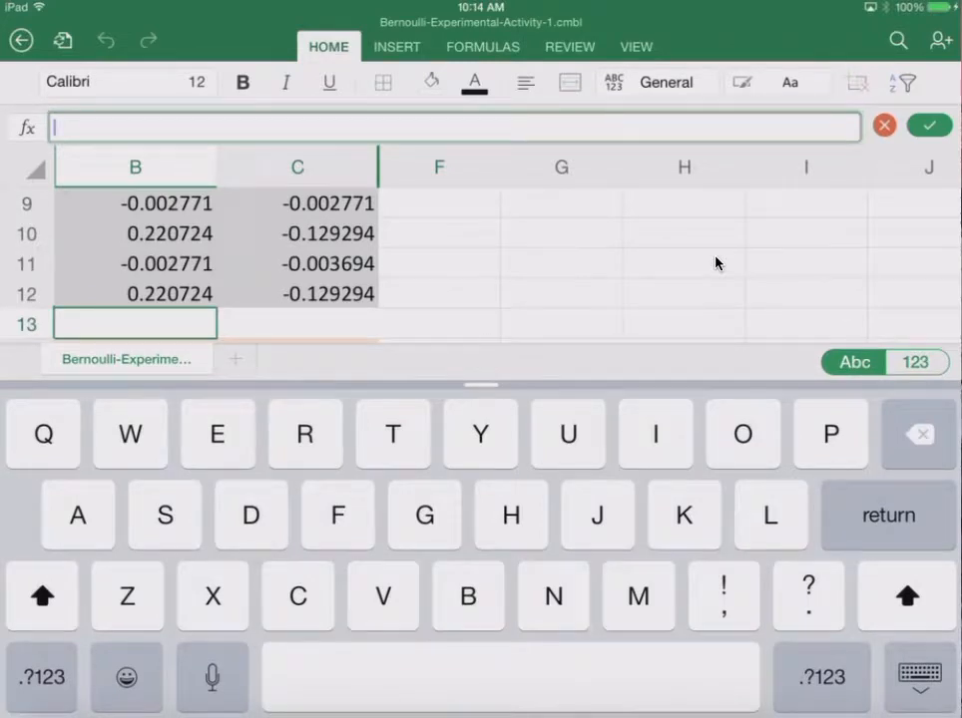
pyautogui.write('B')
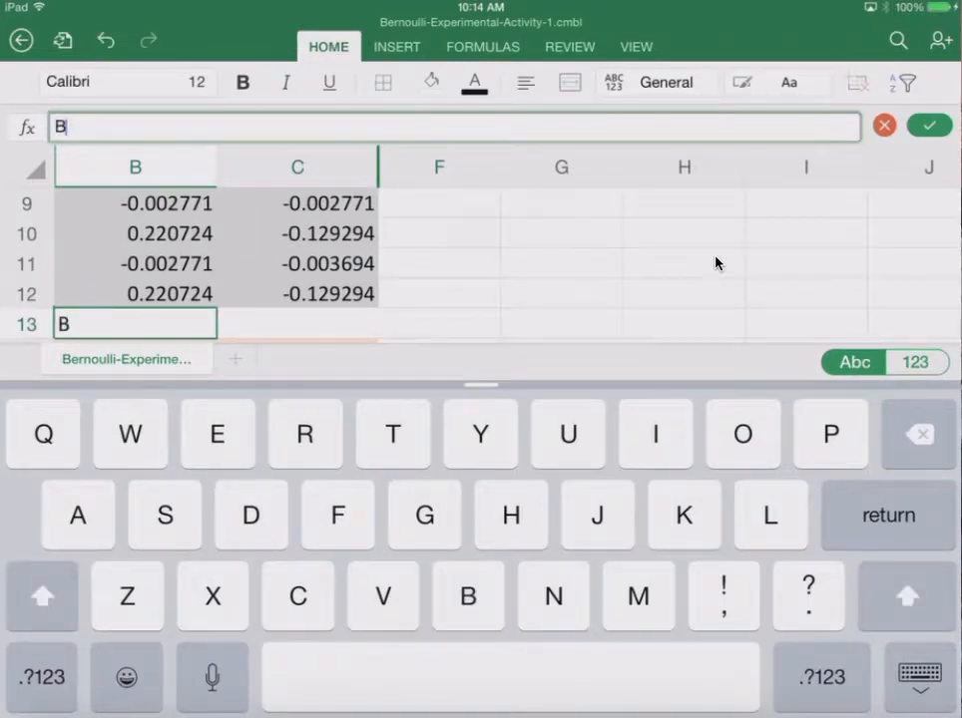
pyautogui.write('e')
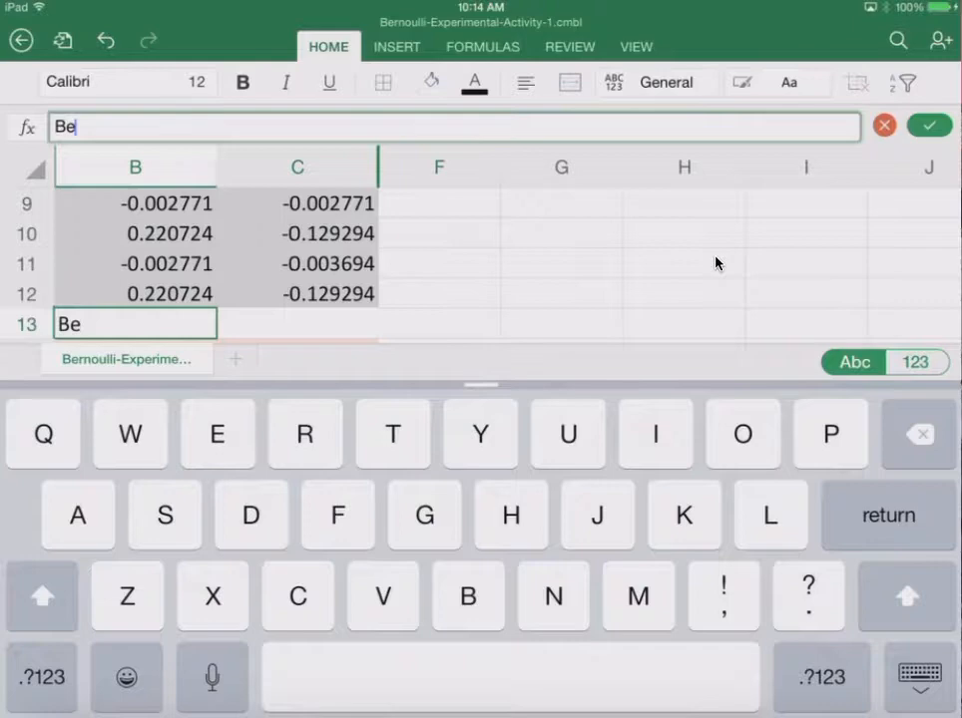
pyautogui.write("rnoulli's")
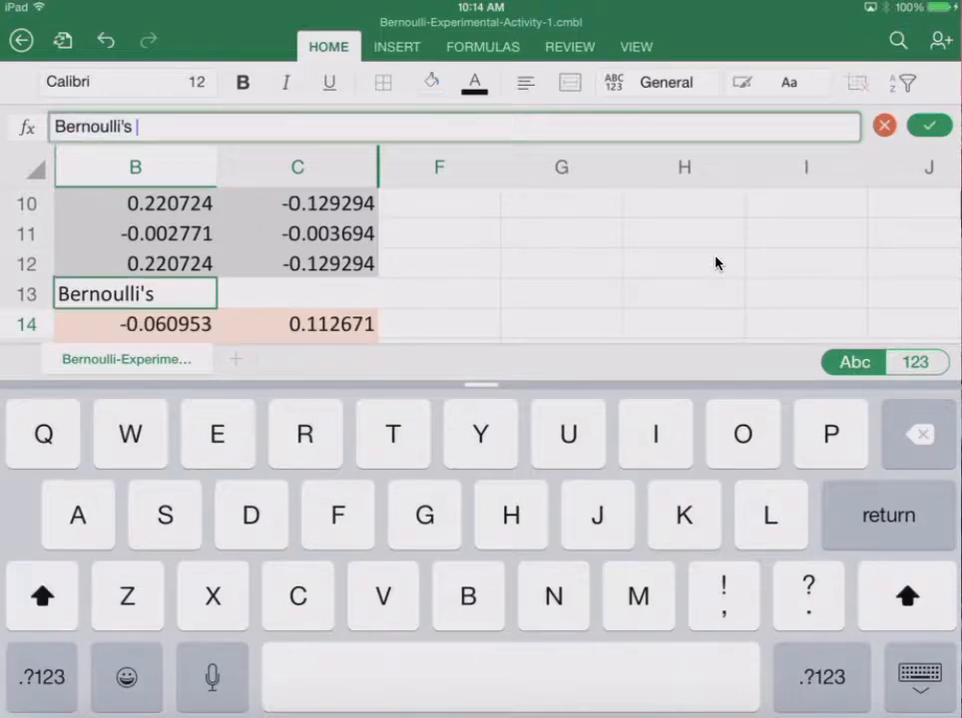
pyautogui.write('Data')
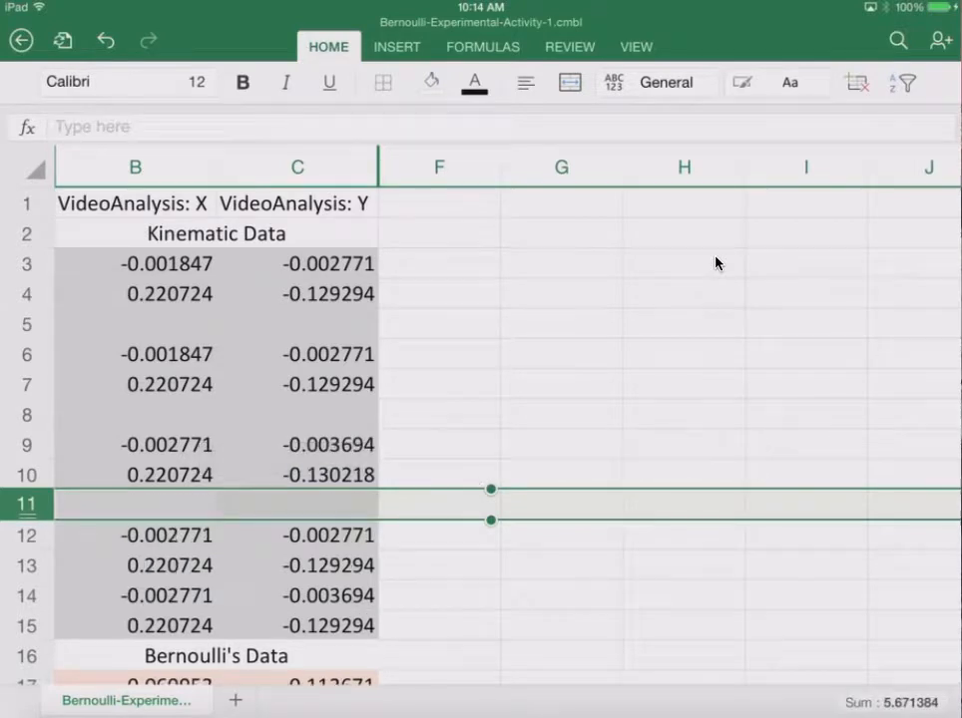
# - Insert blank rows between the Bernoulli data pairs
pyautogui.scroll(-3)
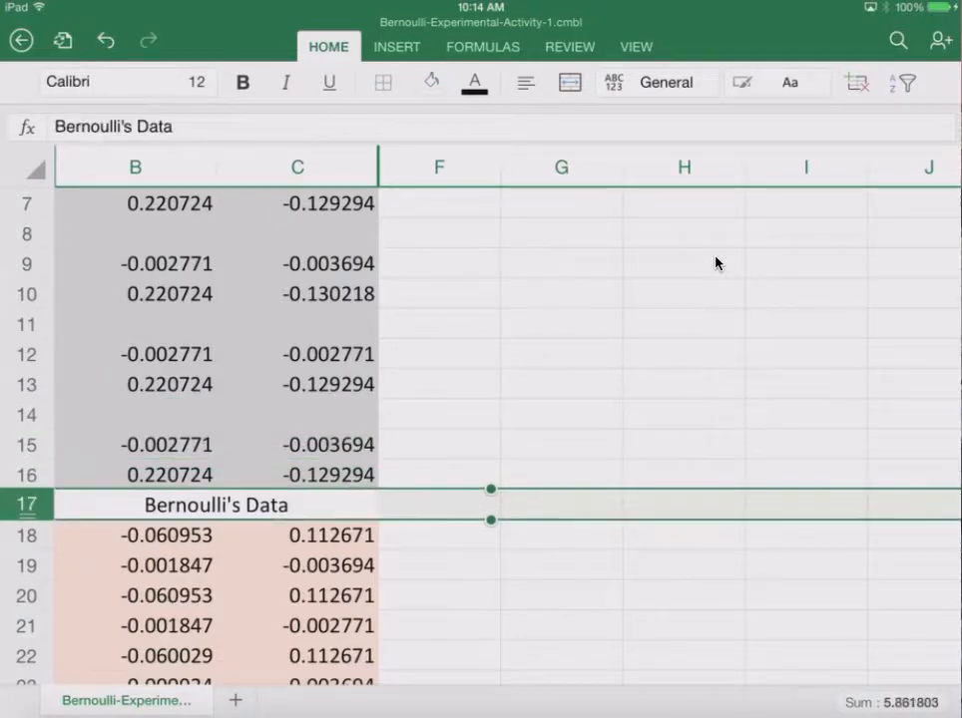
pyautogui.scroll(-3)
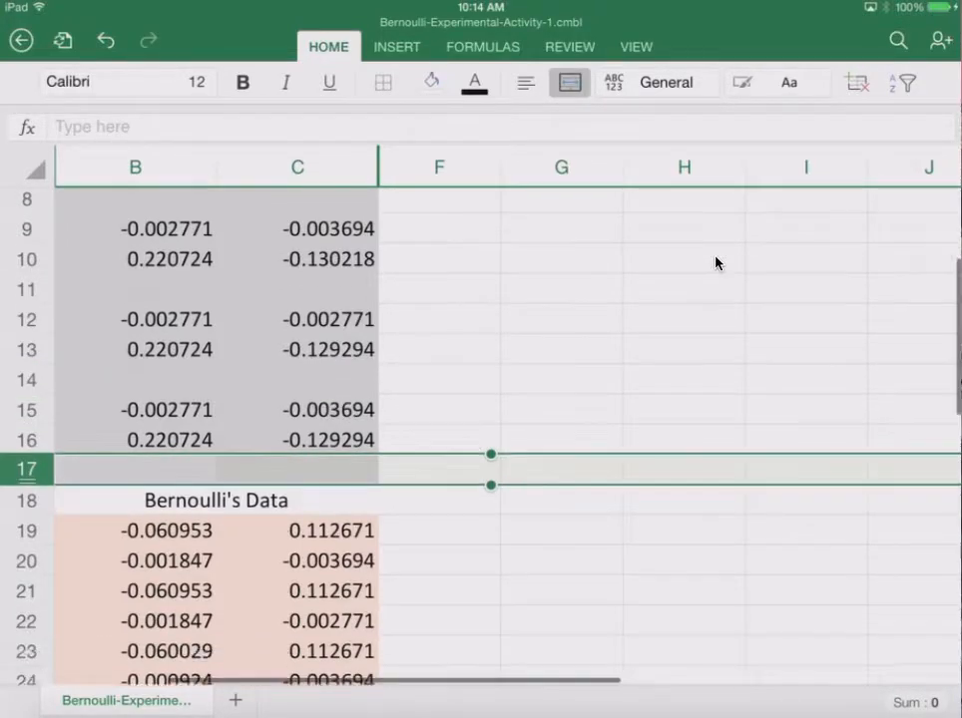
pyautogui.scroll(-3)
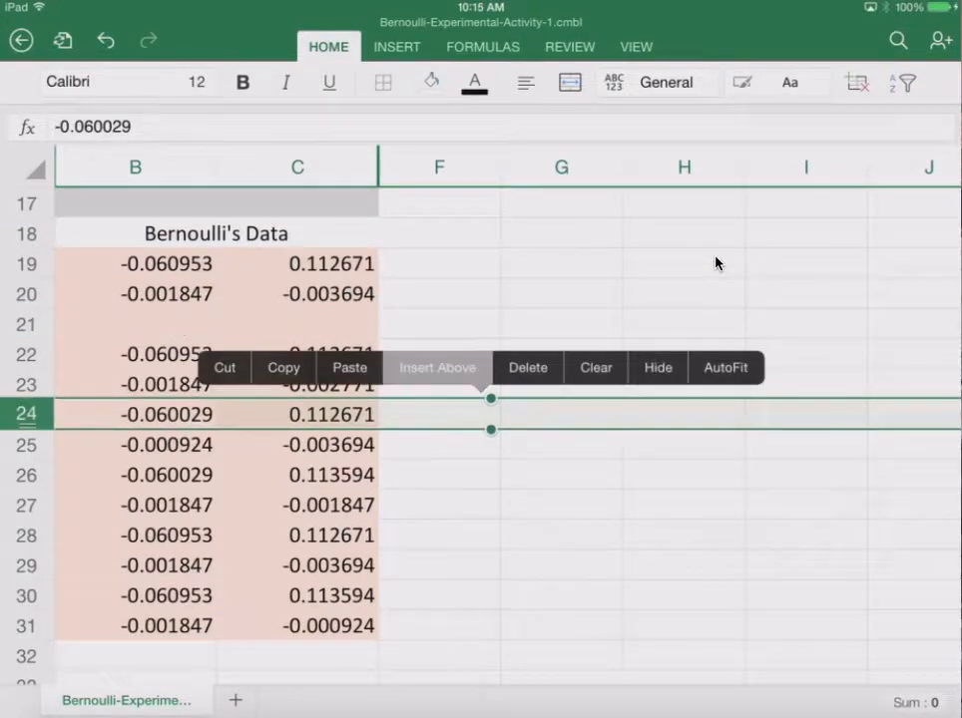
pyautogui.click(437, 367)
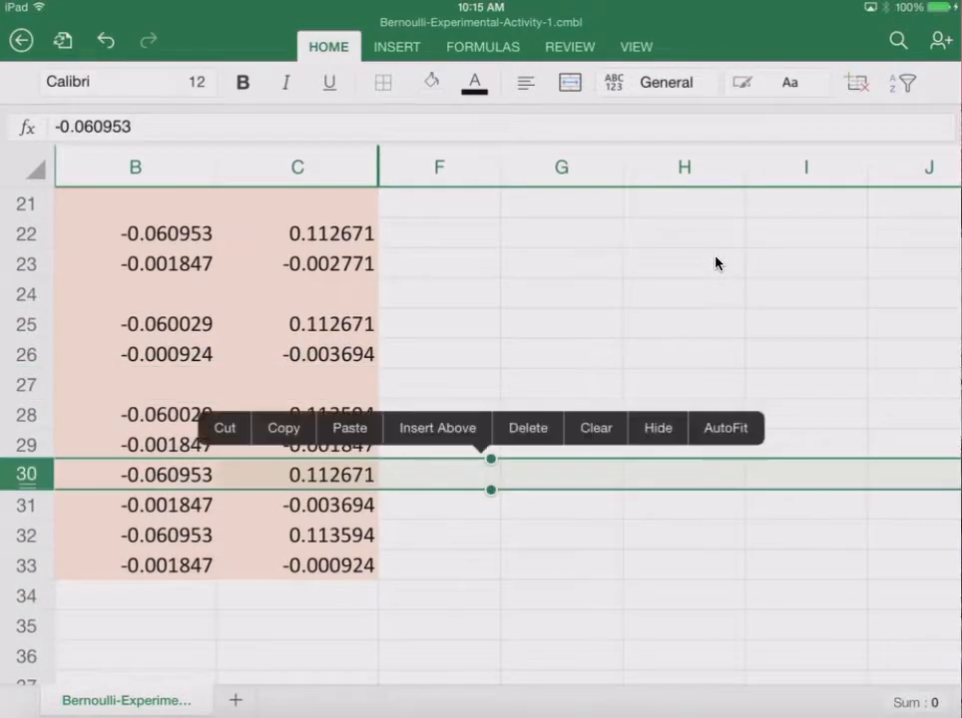
pyautogui.click(437, 427)
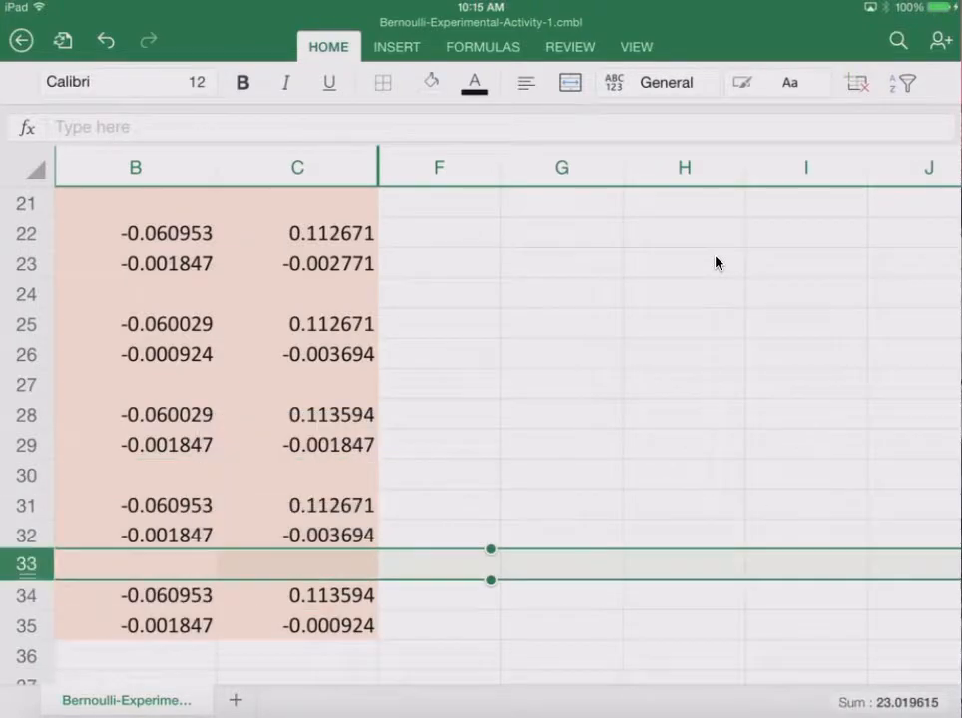
pyautogui.scroll(3)
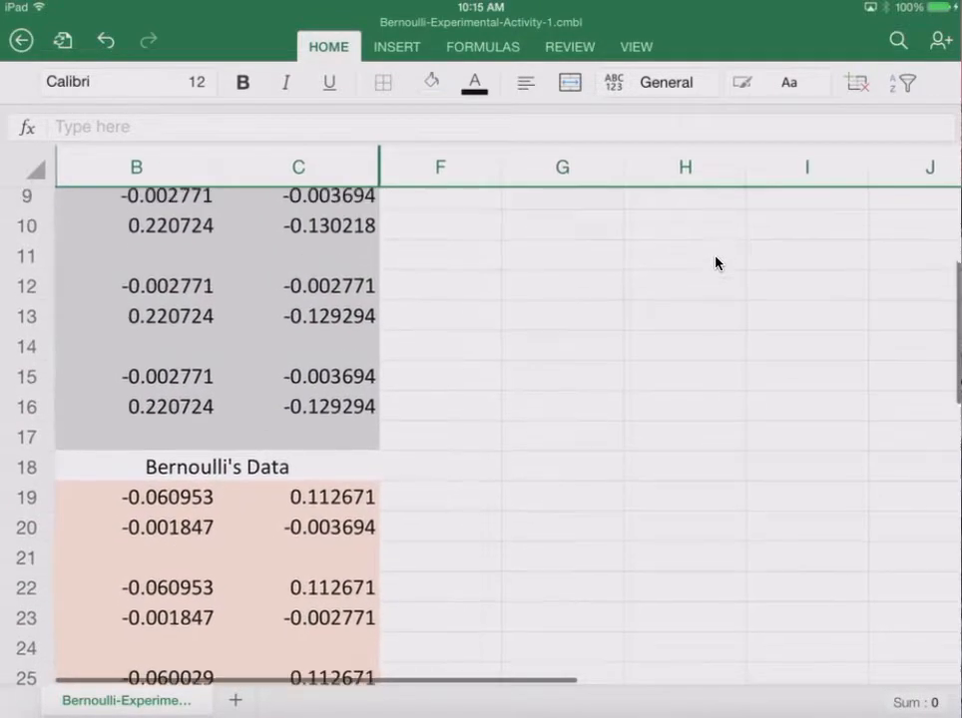
pyautogui.scroll(-3)
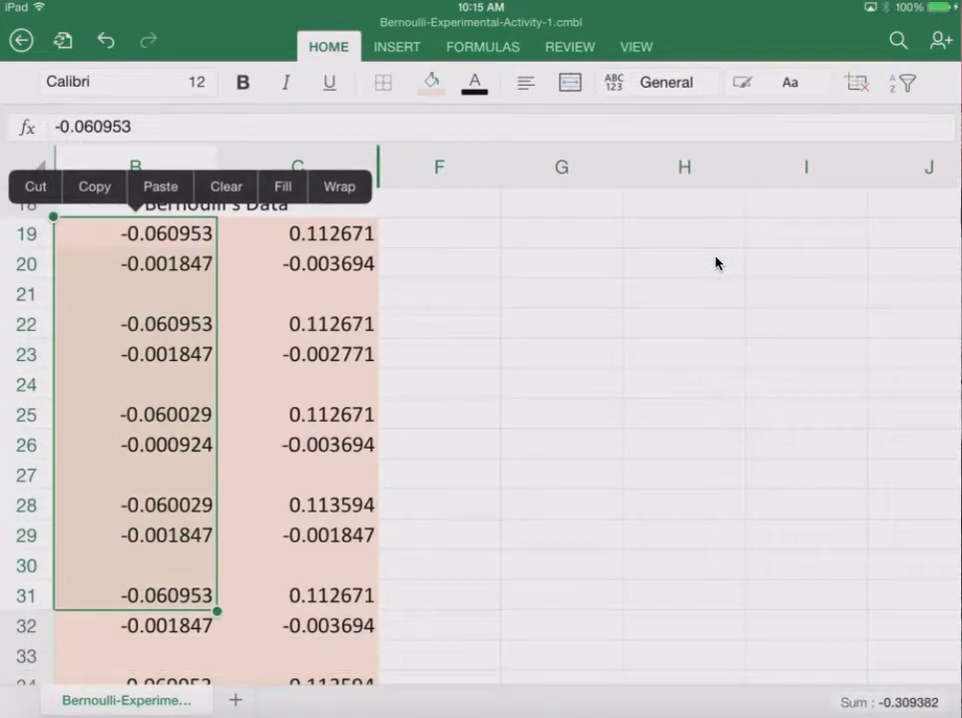
pyautogui.scroll(-3)
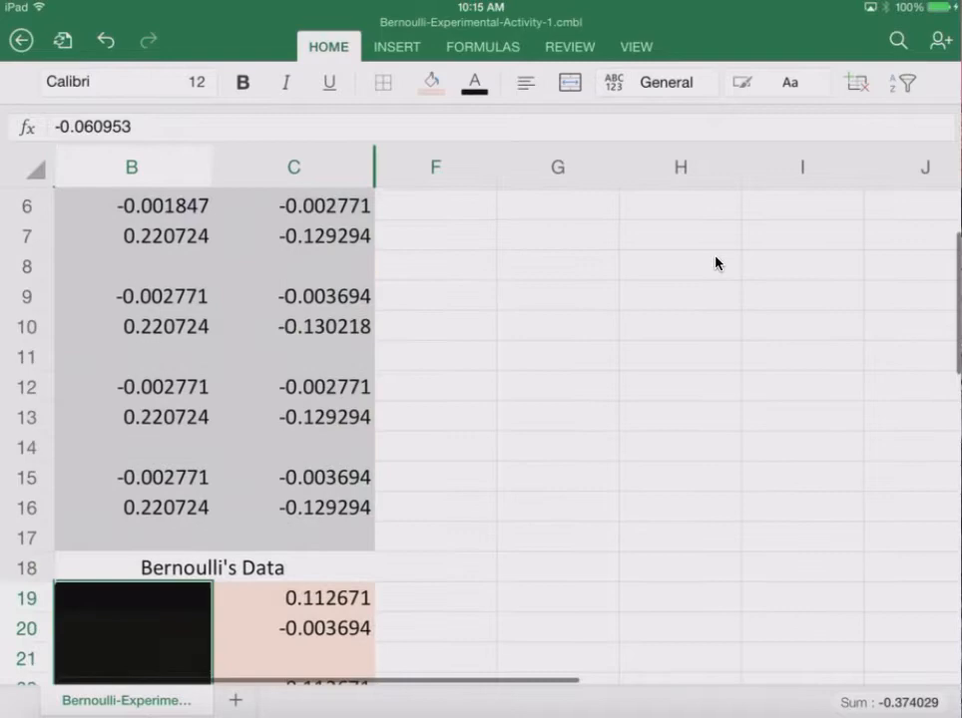
pyautogui.scroll(3)
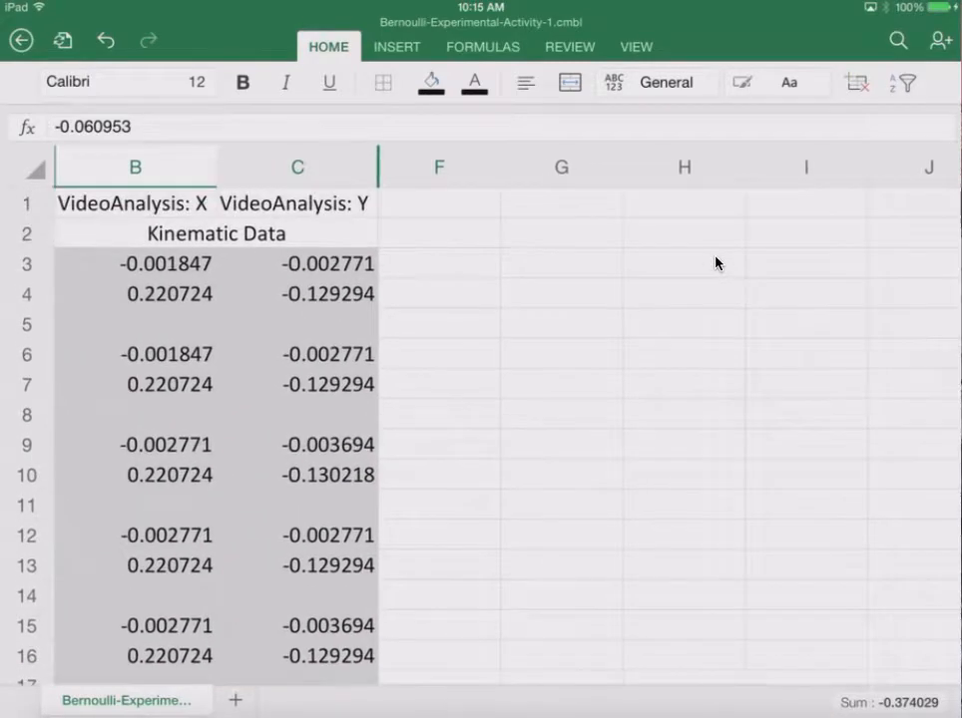
pyautogui.click(135, 324)
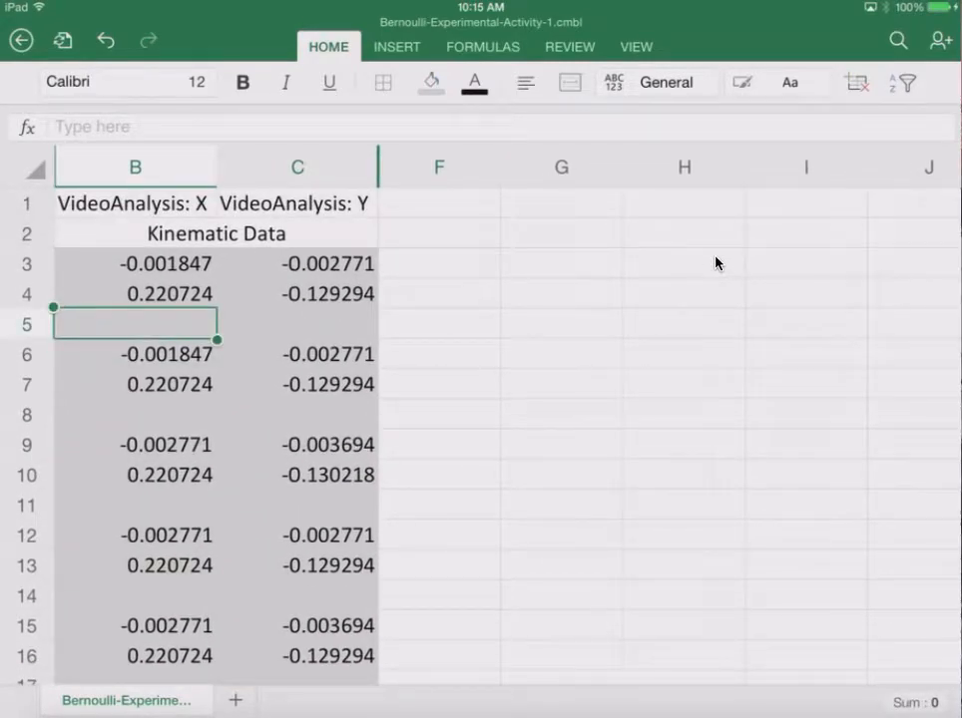
# - Start a difference formula in B5 and fill the difference row yellow
pyautogui.doubleClick(135, 323)
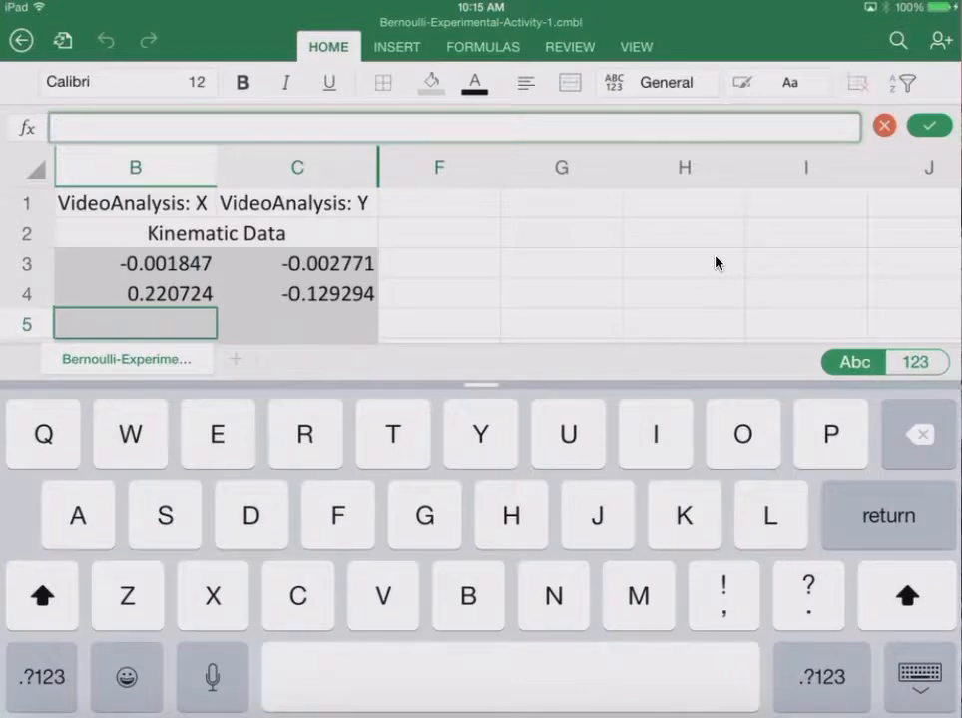
pyautogui.write('=B4-B3')
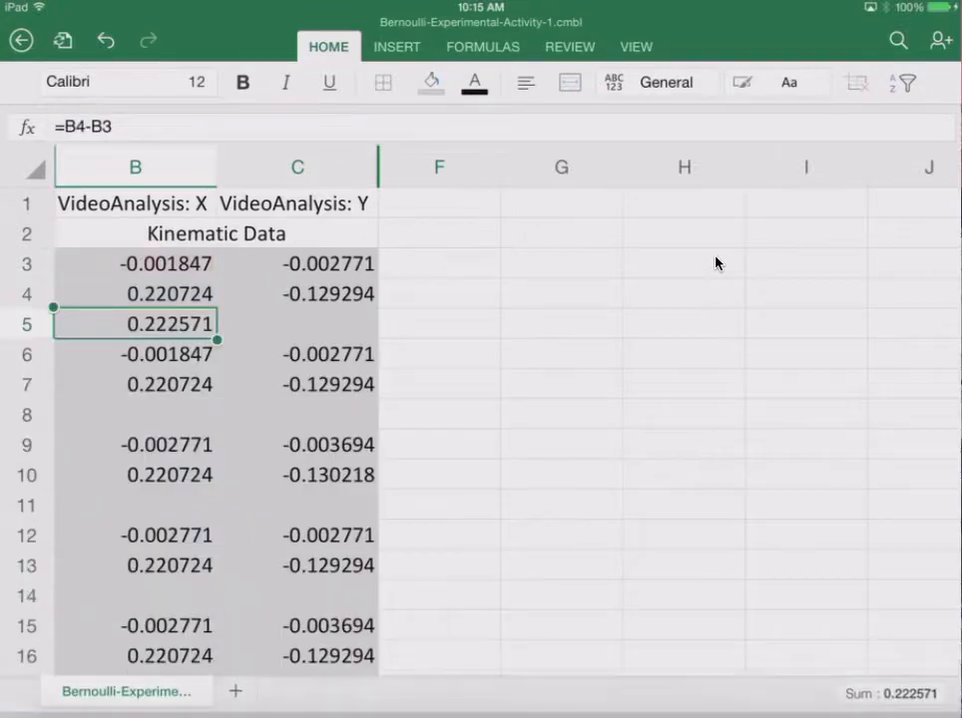
pyautogui.click(430, 82)
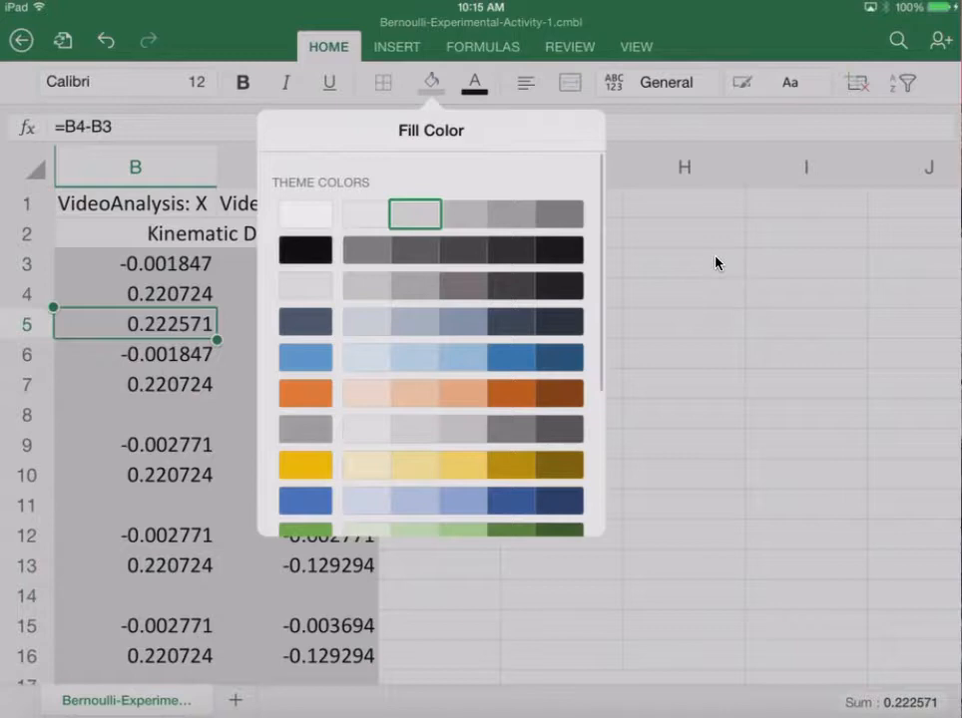
pyautogui.click(304, 464)
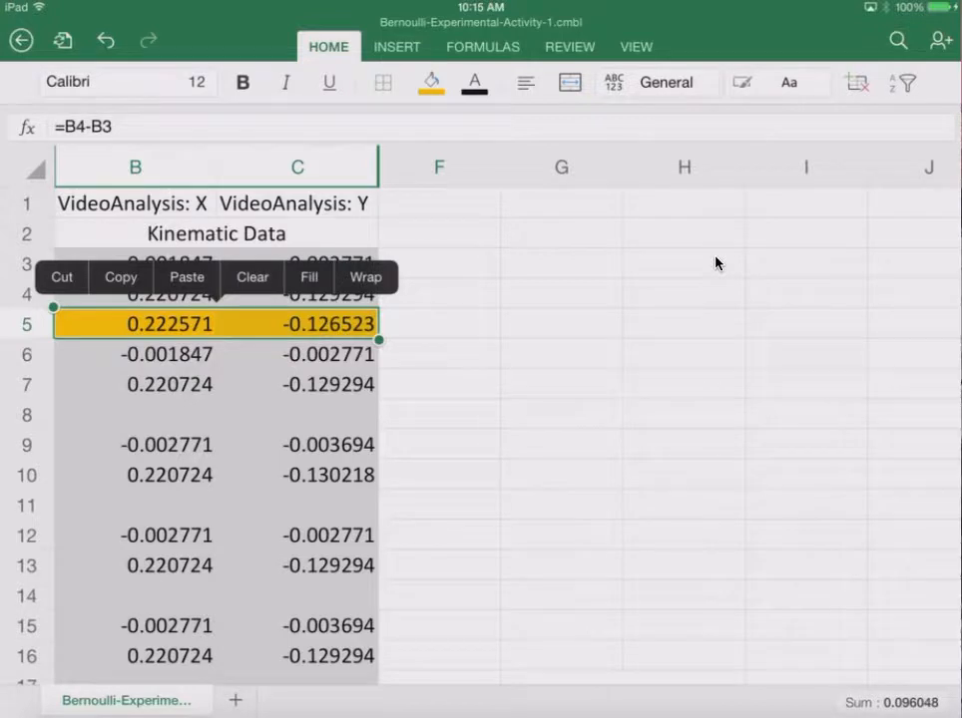
# - Copy the row 5 difference formulas into the empty Kinematic Data difference rows
pyautogui.click(135, 414)
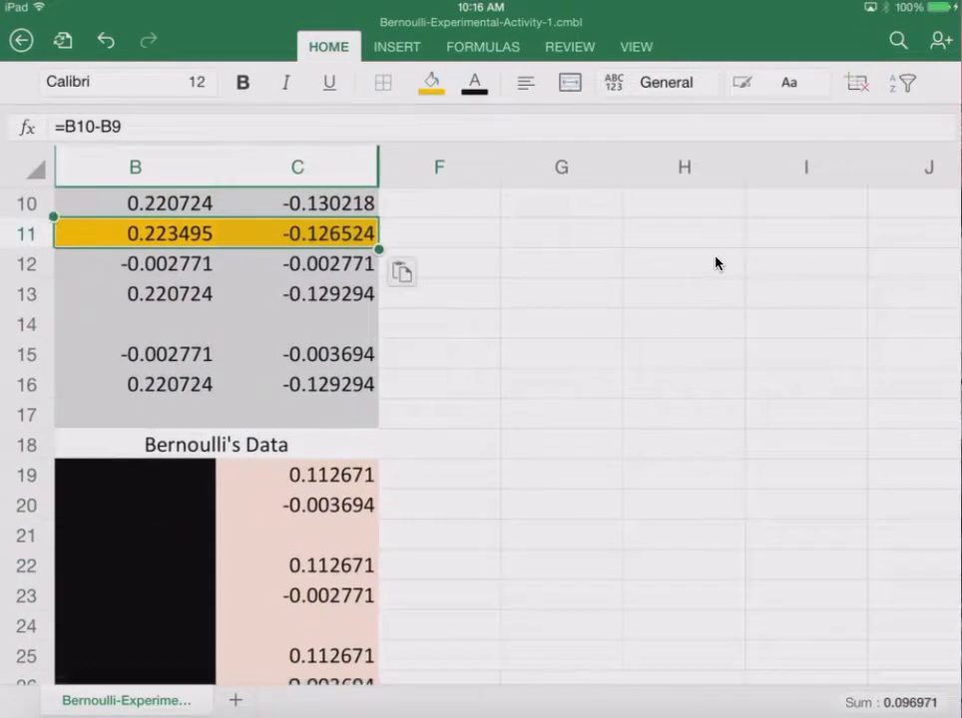
pyautogui.click(135, 324)
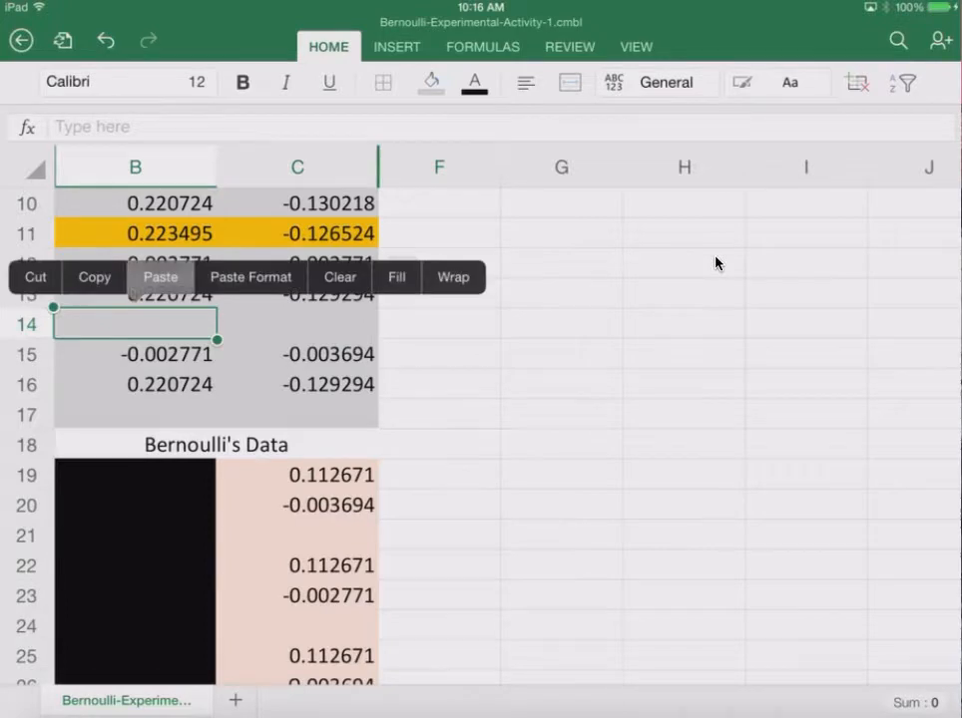
pyautogui.click(160, 276)
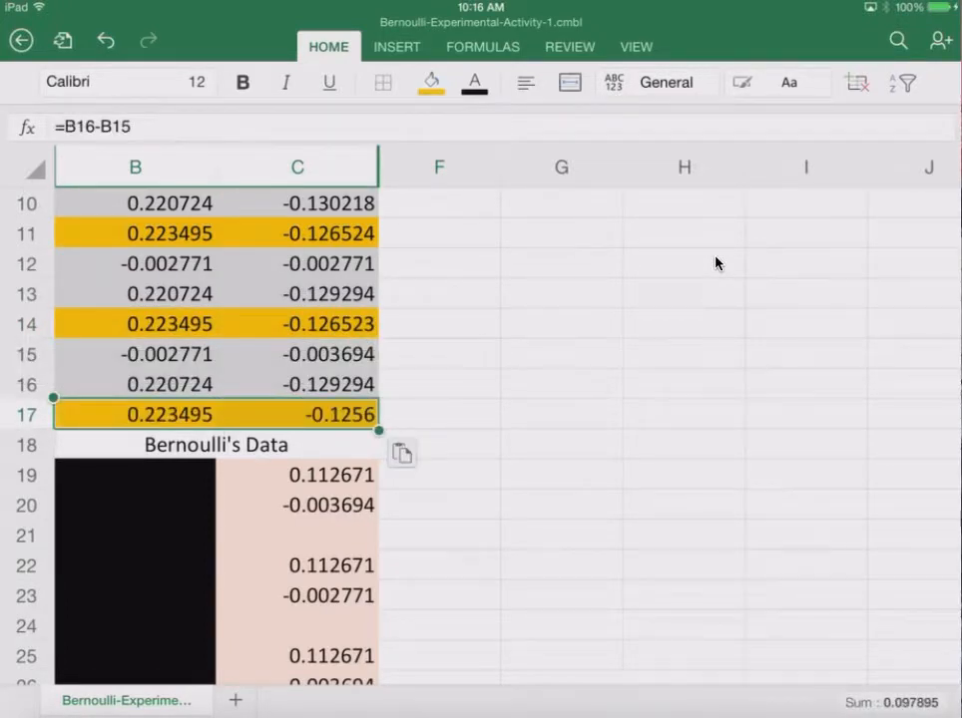
pyautogui.scroll(-3)
pyautogui.write('=')
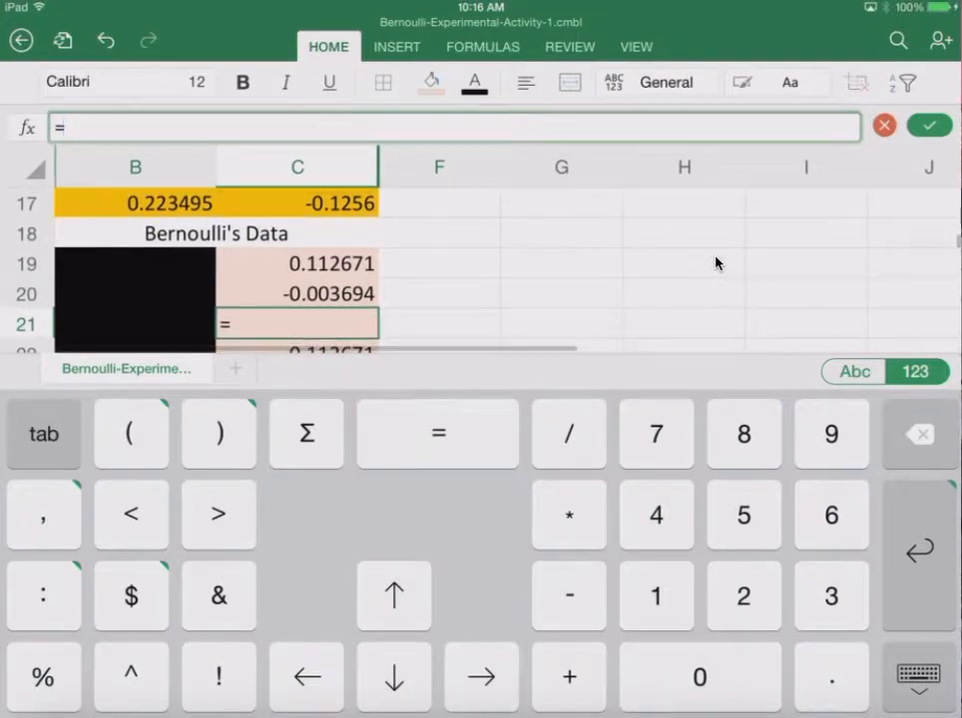
# - Enter =ABS(C20-C19) in C21, giving 0.116365, and fill it orange
pyautogui.click(296, 263)
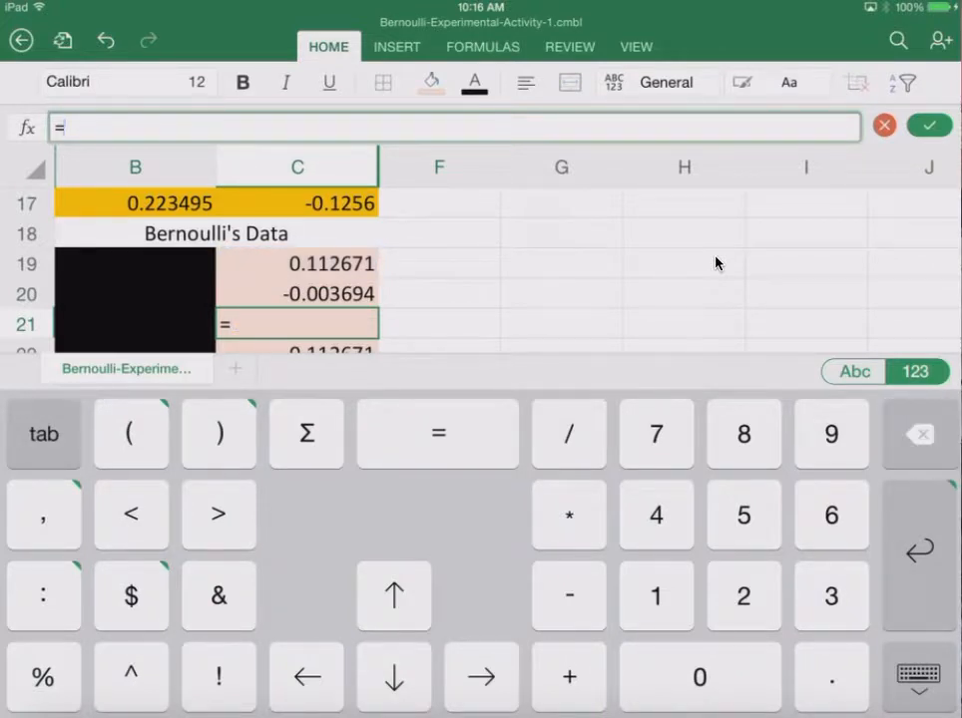
pyautogui.click(854, 371)
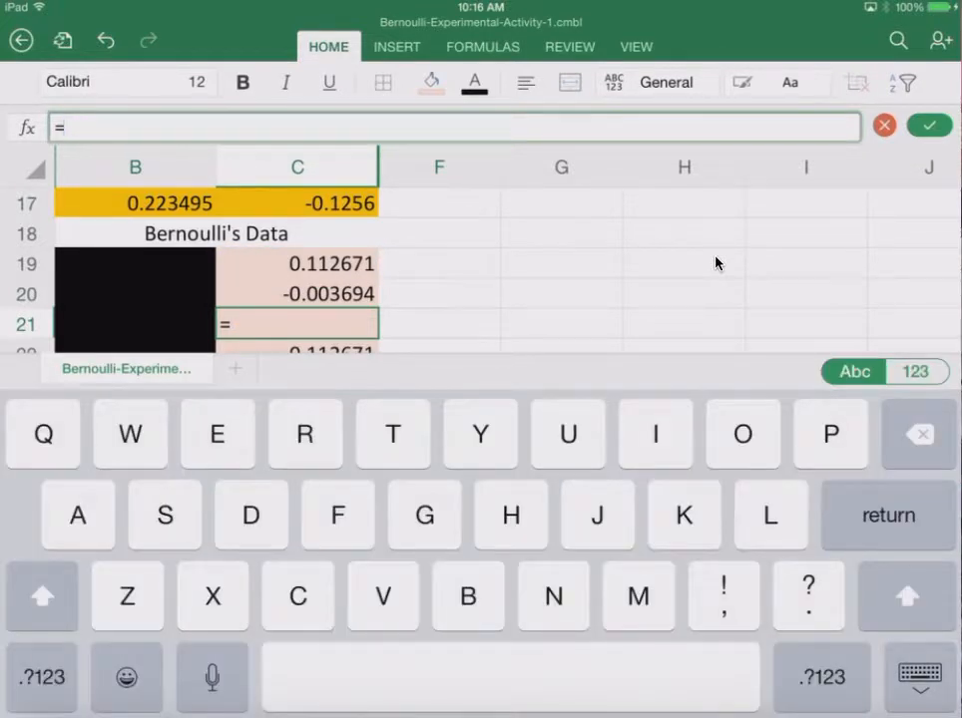
pyautogui.write('abs')
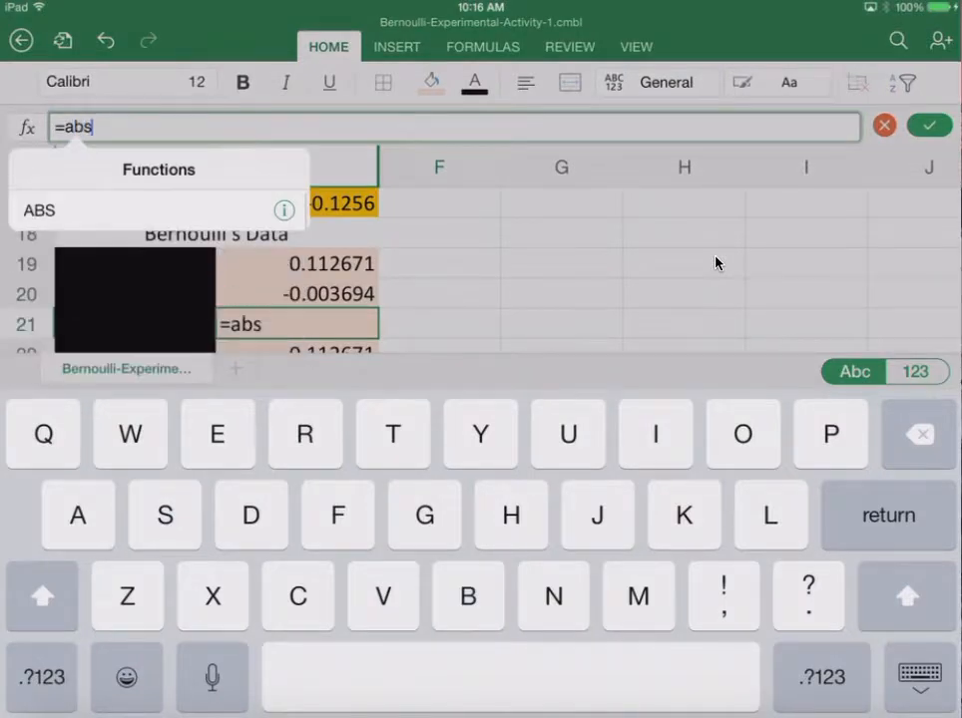
pyautogui.click(40, 210)
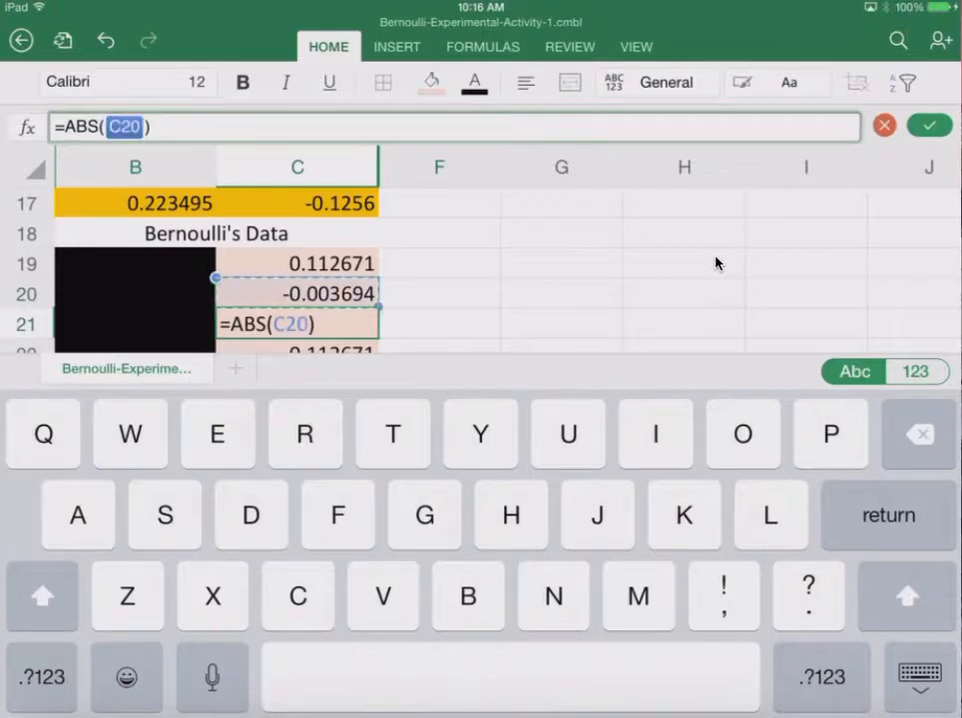
pyautogui.click(914, 371)
pyautogui.write('-C19')
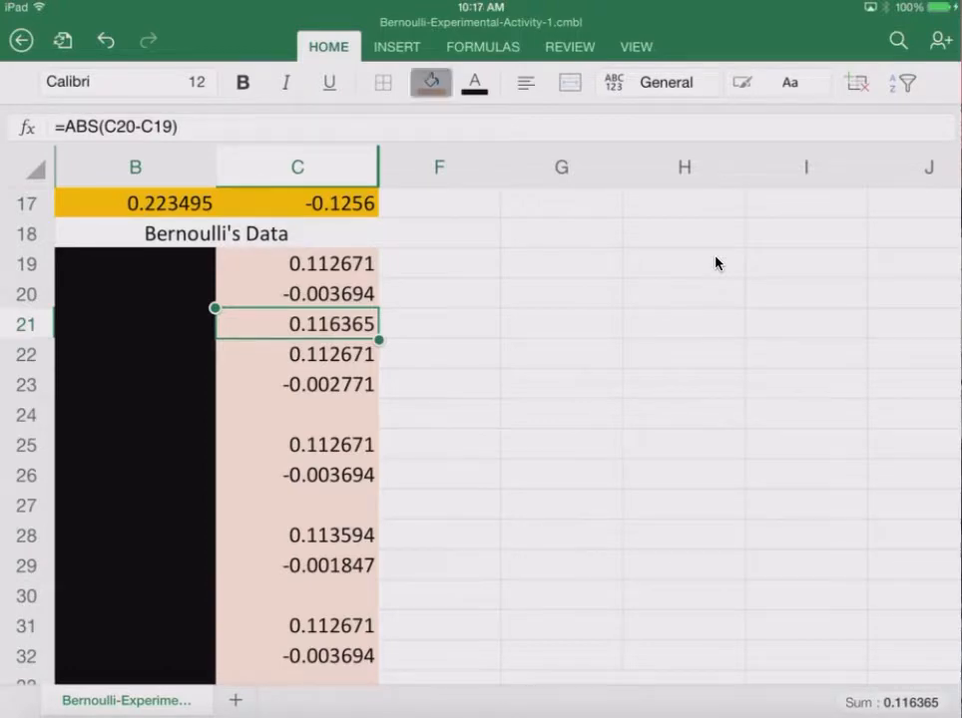
pyautogui.click(430, 82)
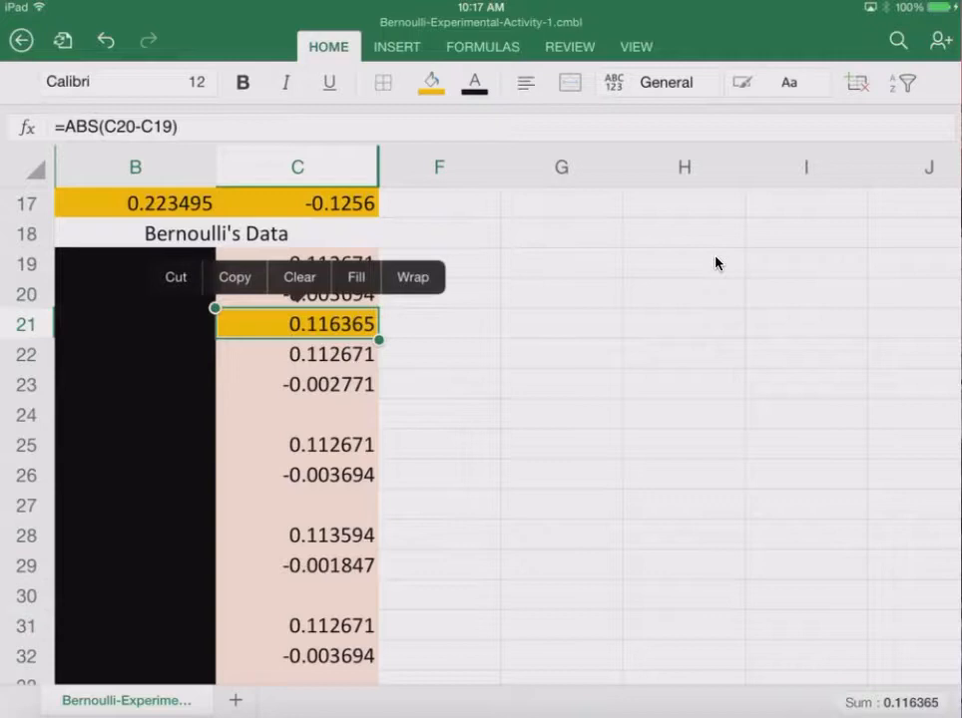
# - Paste the C21 absolute-difference formula into C24, C27, C30, C33 and C36
pyautogui.click(296, 414)
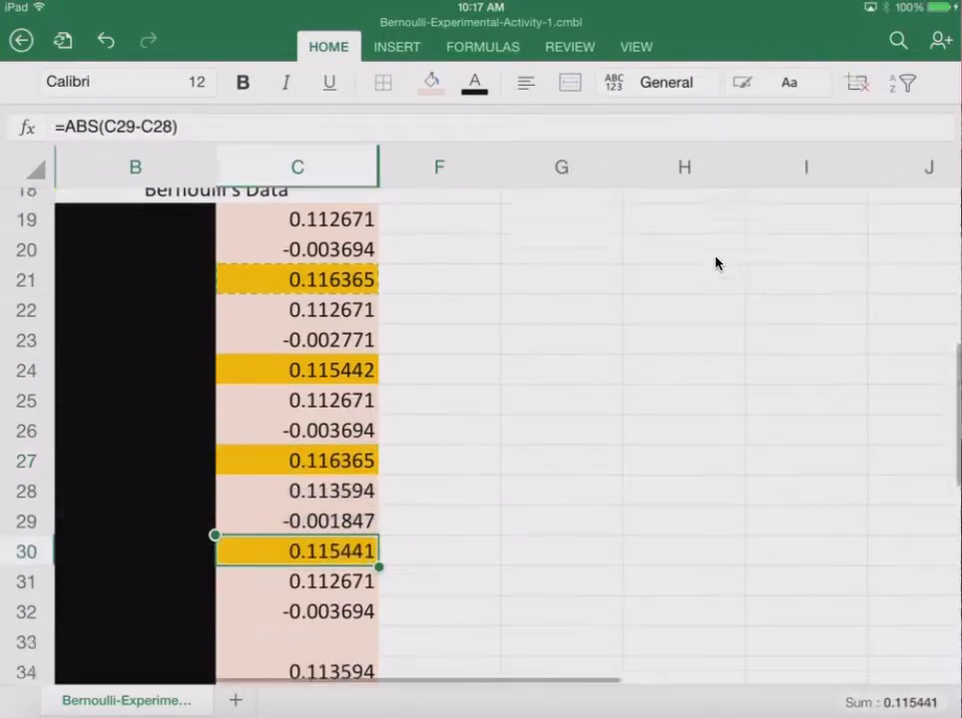
pyautogui.scroll(-3)
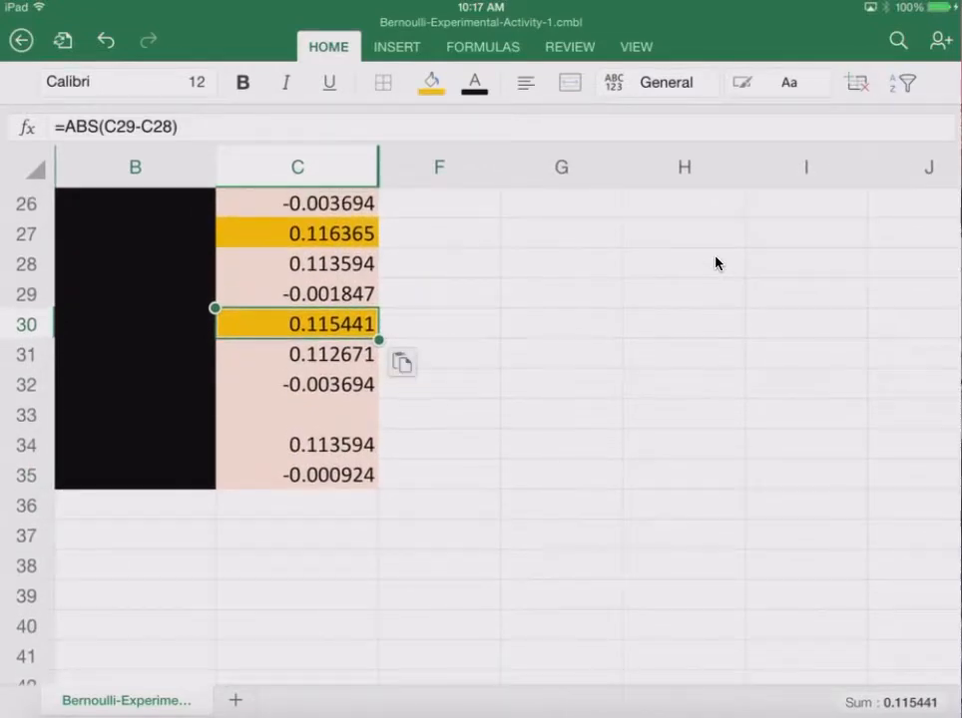
pyautogui.click(296, 414)
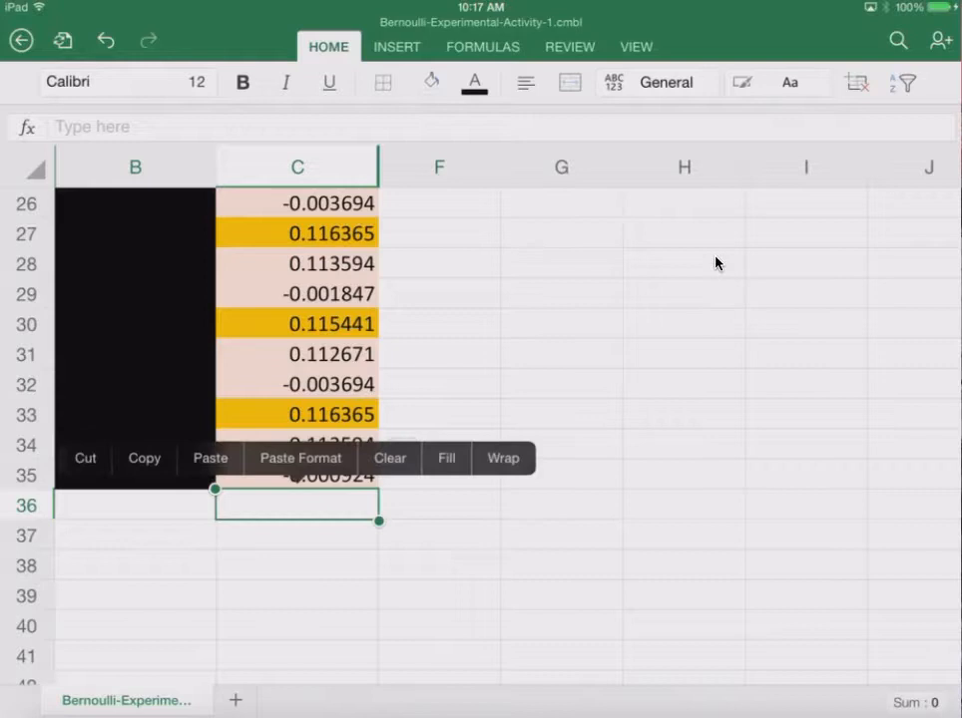
pyautogui.click(211, 458)
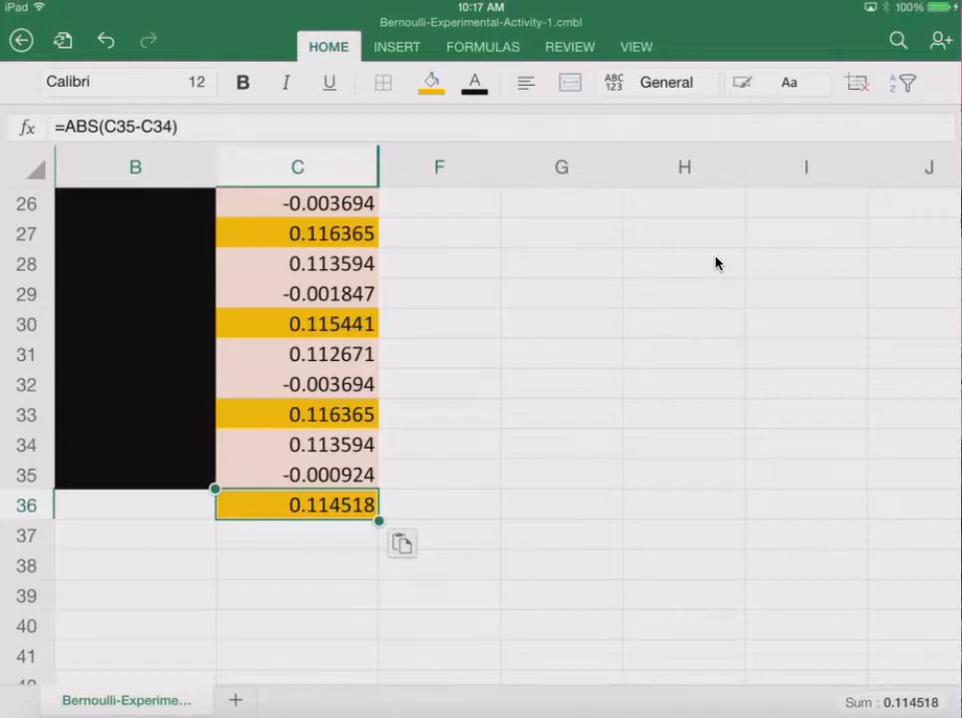
pyautogui.scroll(3)
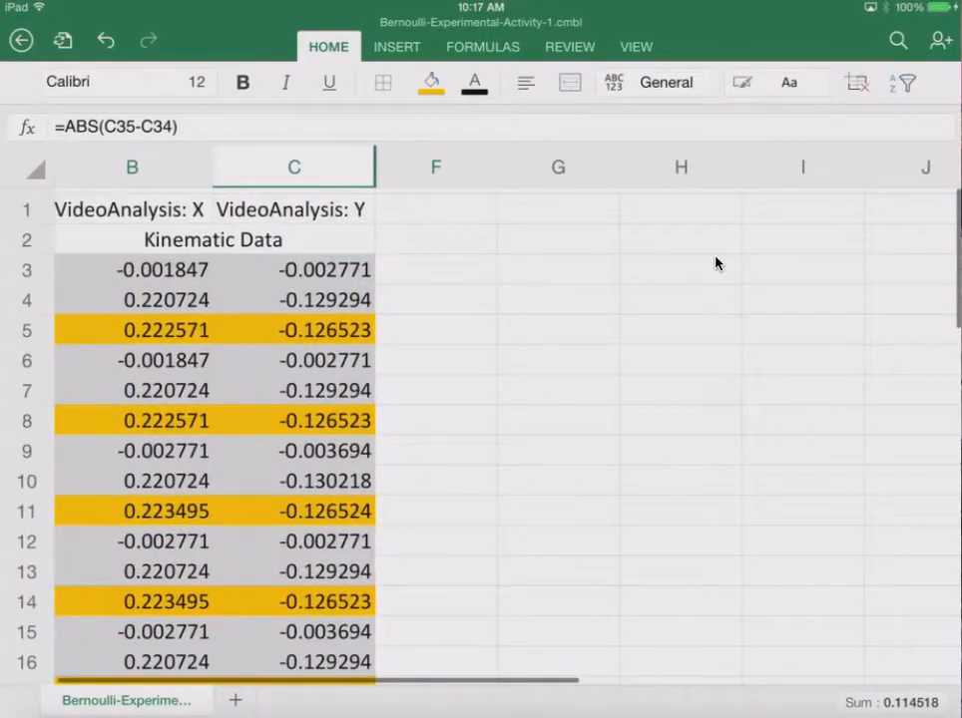
pyautogui.click(438, 203)
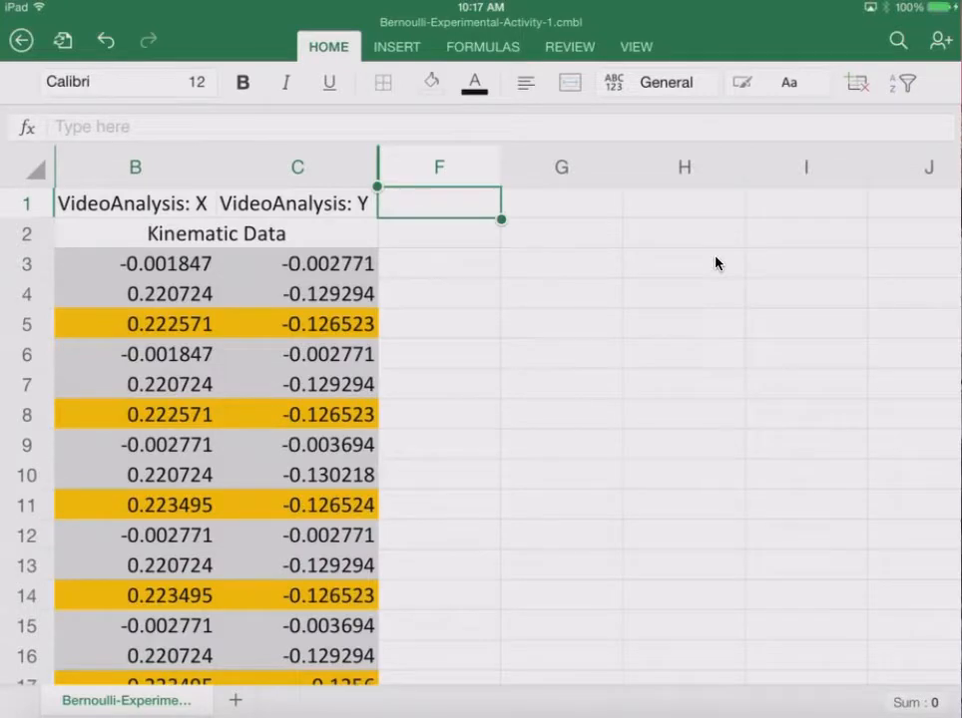
# - Enter the 'Averages' heading in F1
pyautogui.click(439, 203)
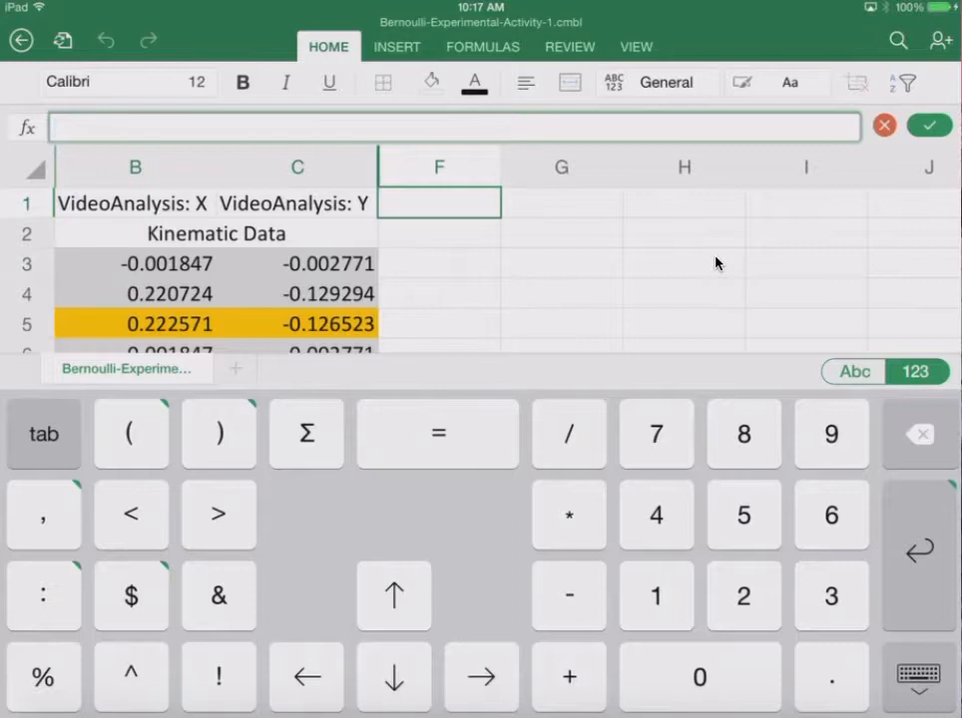
pyautogui.click(853, 371)
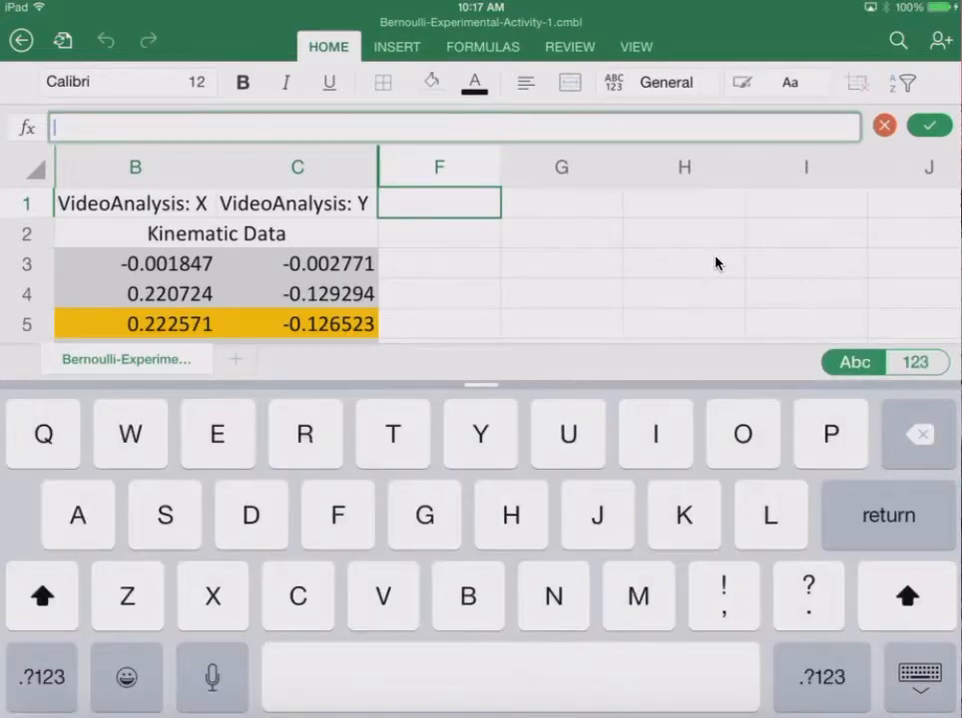
pyautogui.write('Averag')
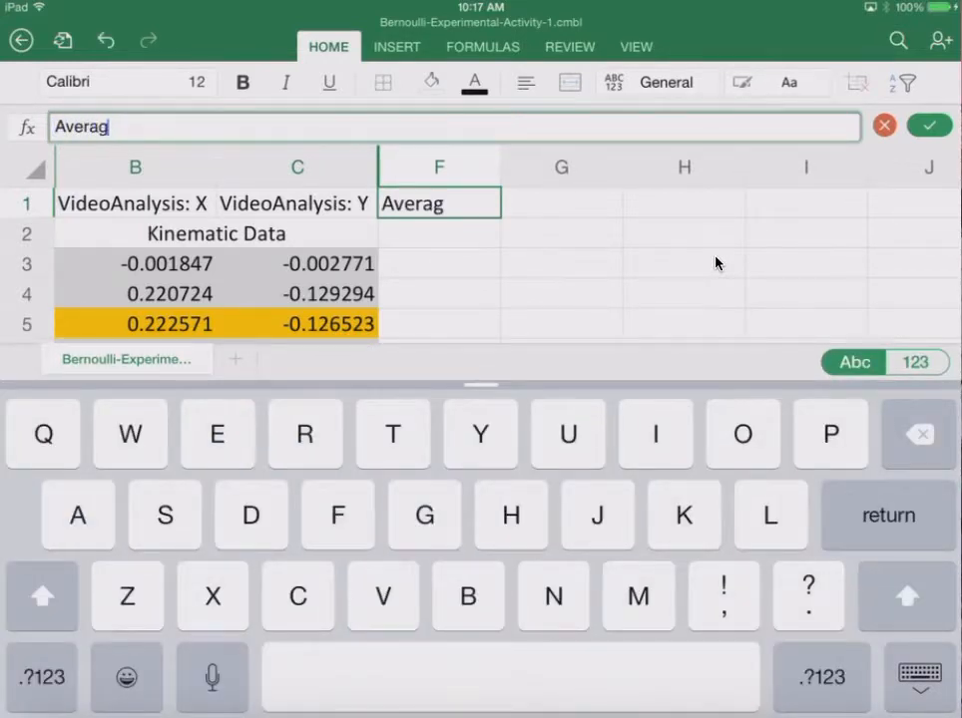
pyautogui.write('es')
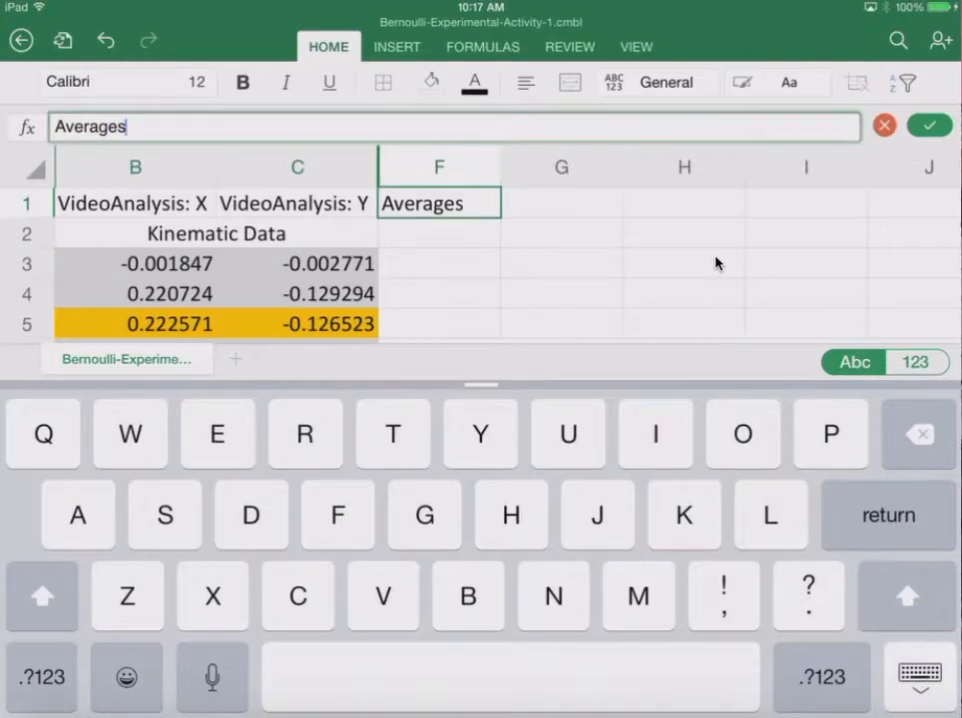
pyautogui.click(928, 125)
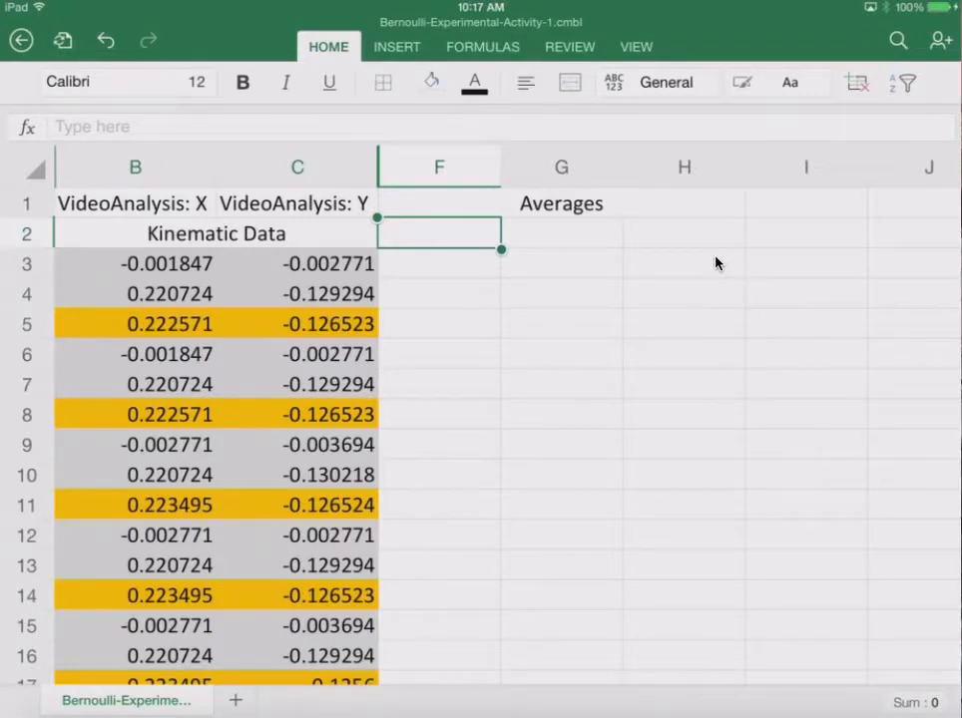
# - Add 'Kinematic' centered across F2:G2 and a 'Bernoulli's' subheading, then select F3
pyautogui.write('Kinematic')
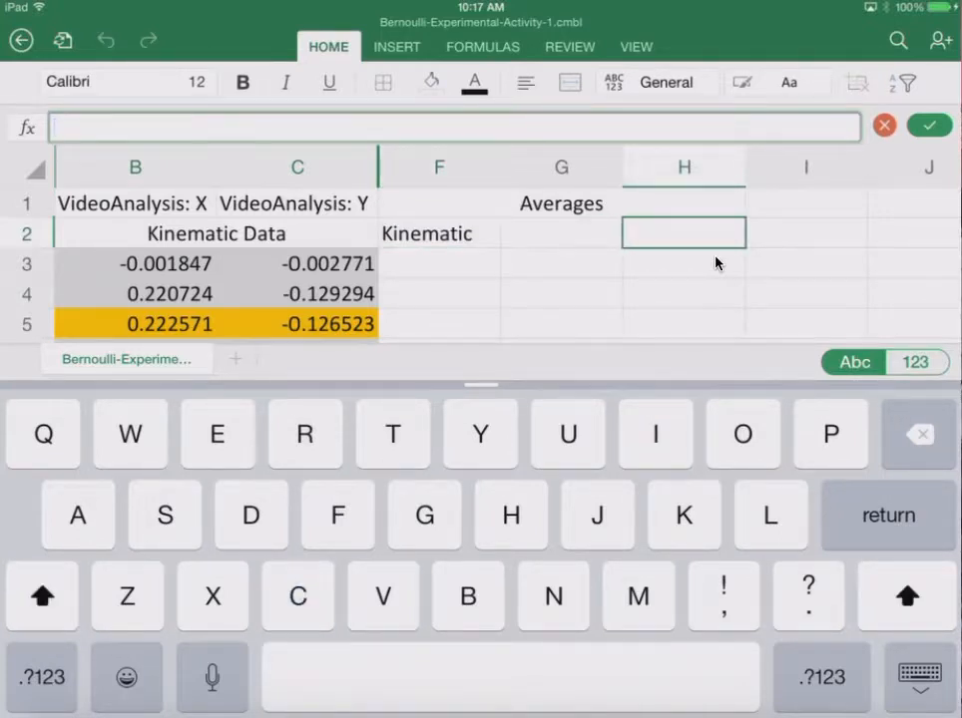
pyautogui.click(439, 232)
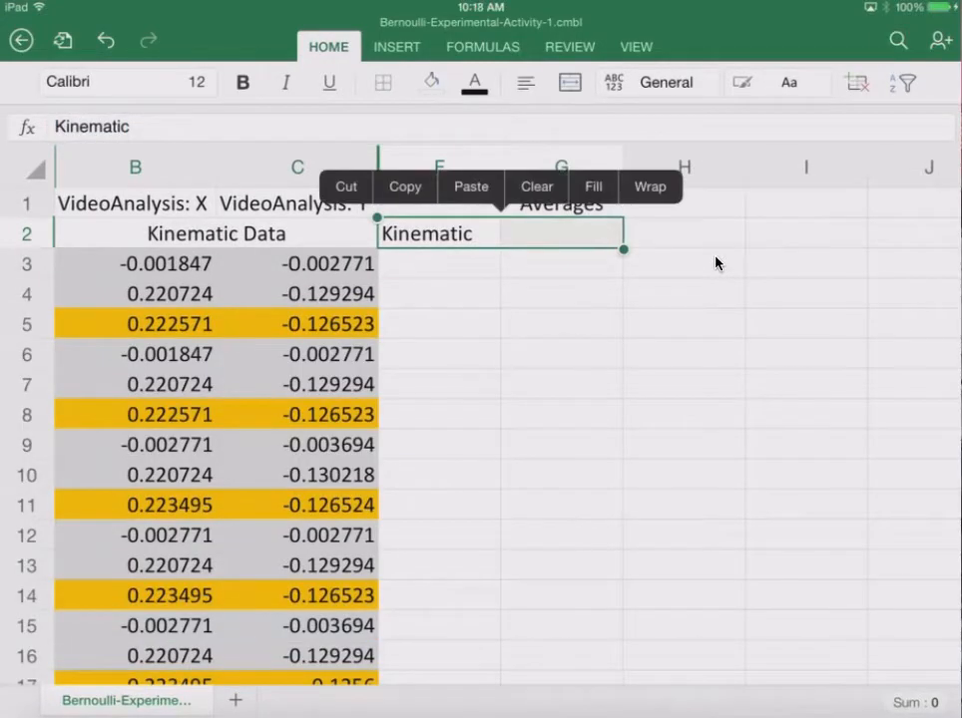
pyautogui.click(683, 233)
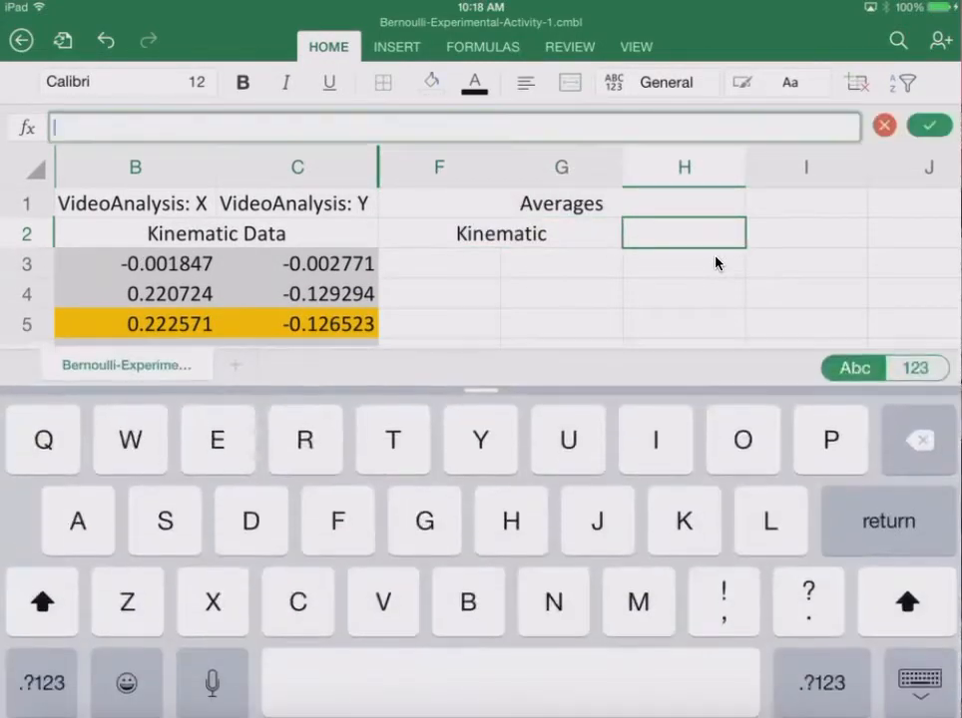
pyautogui.write('Ber')
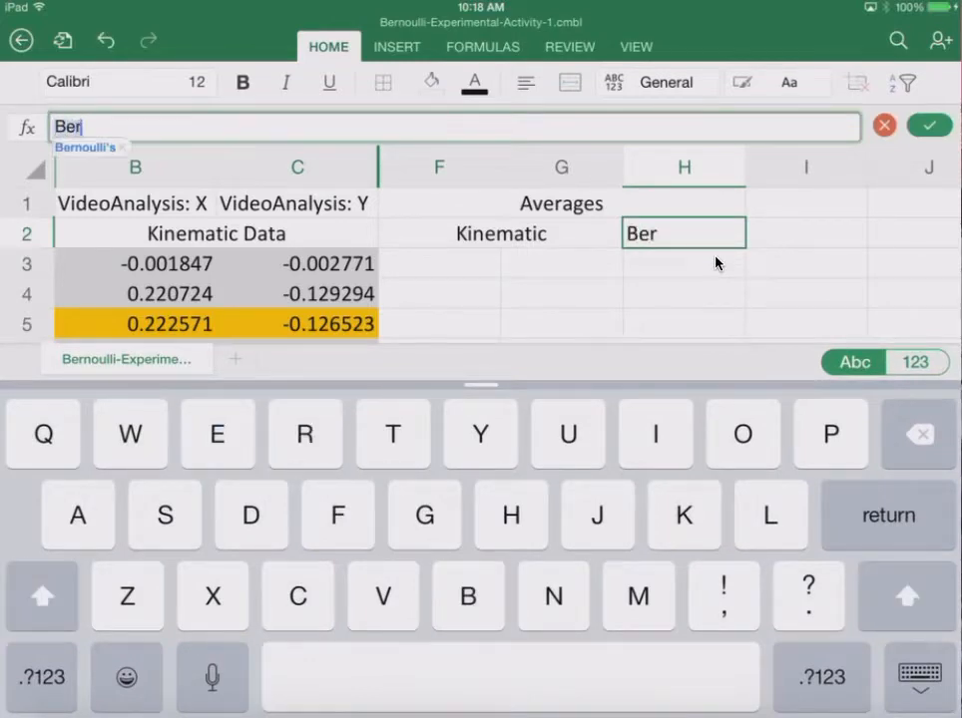
pyautogui.press('return')
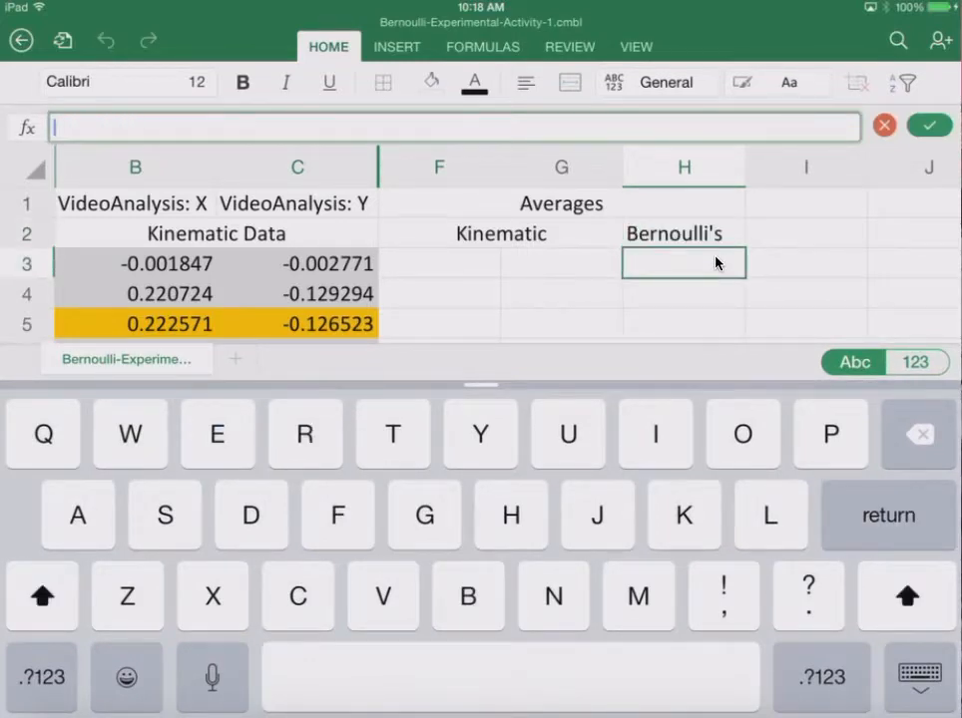
pyautogui.click(439, 263)
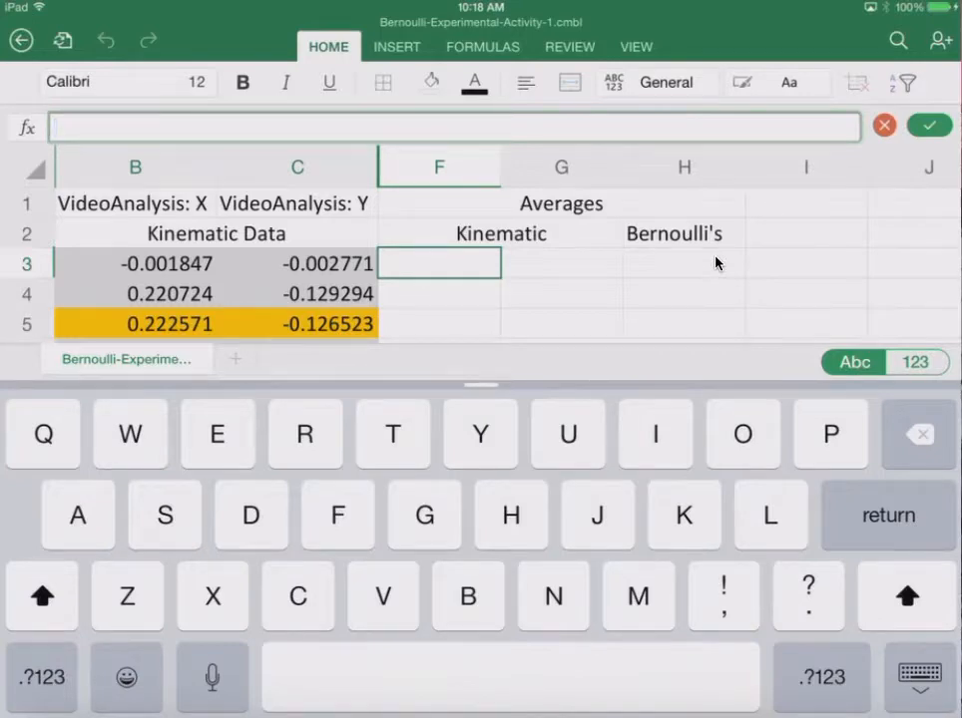
pyautogui.click(913, 361)
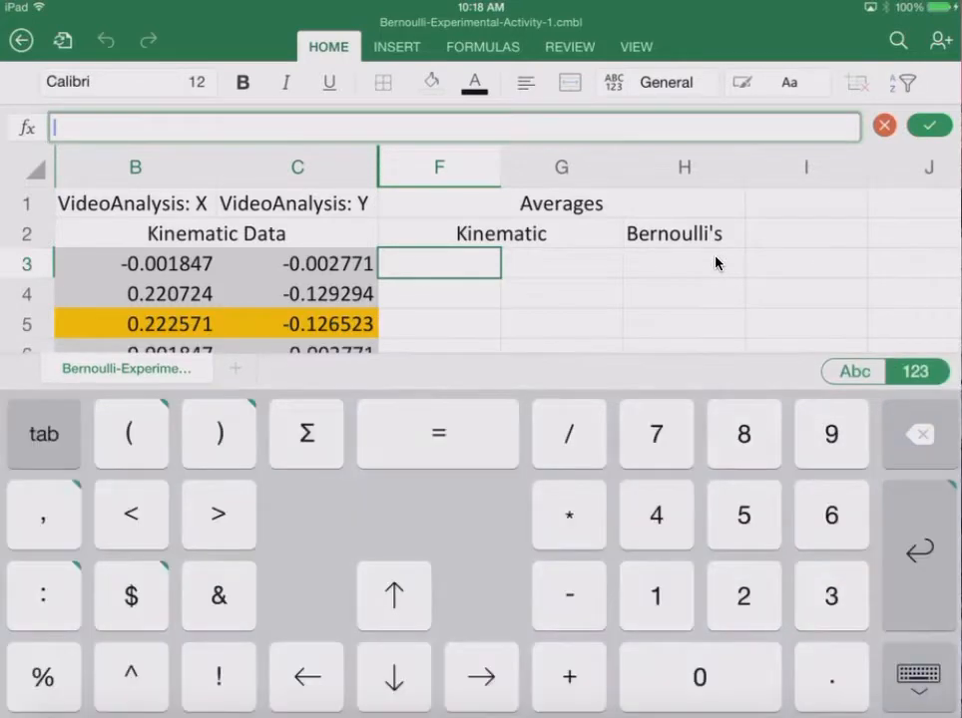
# - Start an AVERAGE formula in F3
pyautogui.write('=')
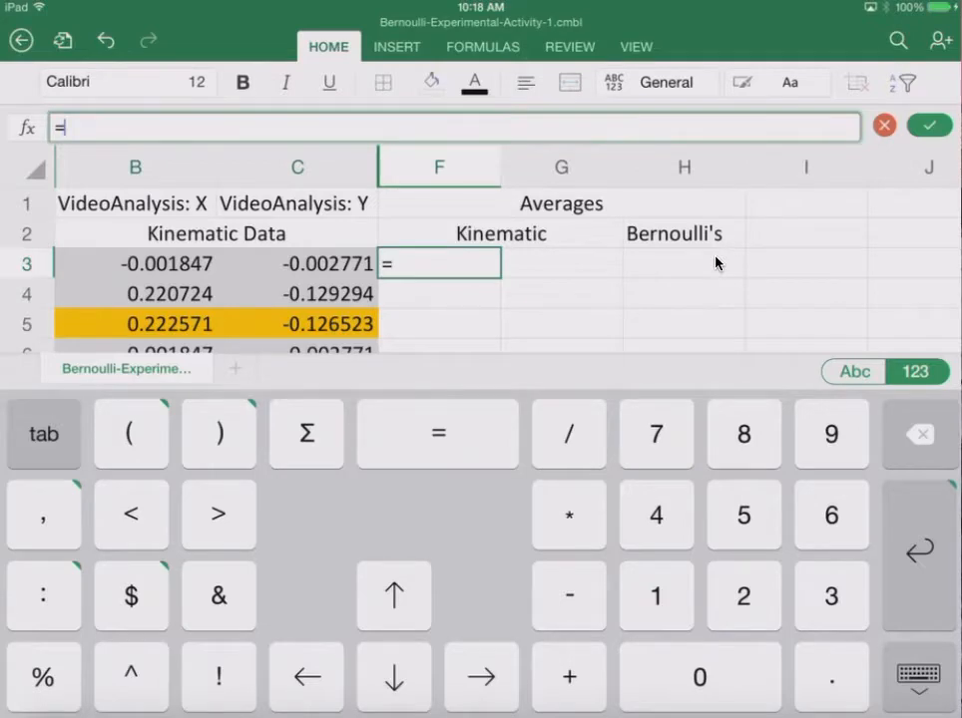
pyautogui.click(916, 677)
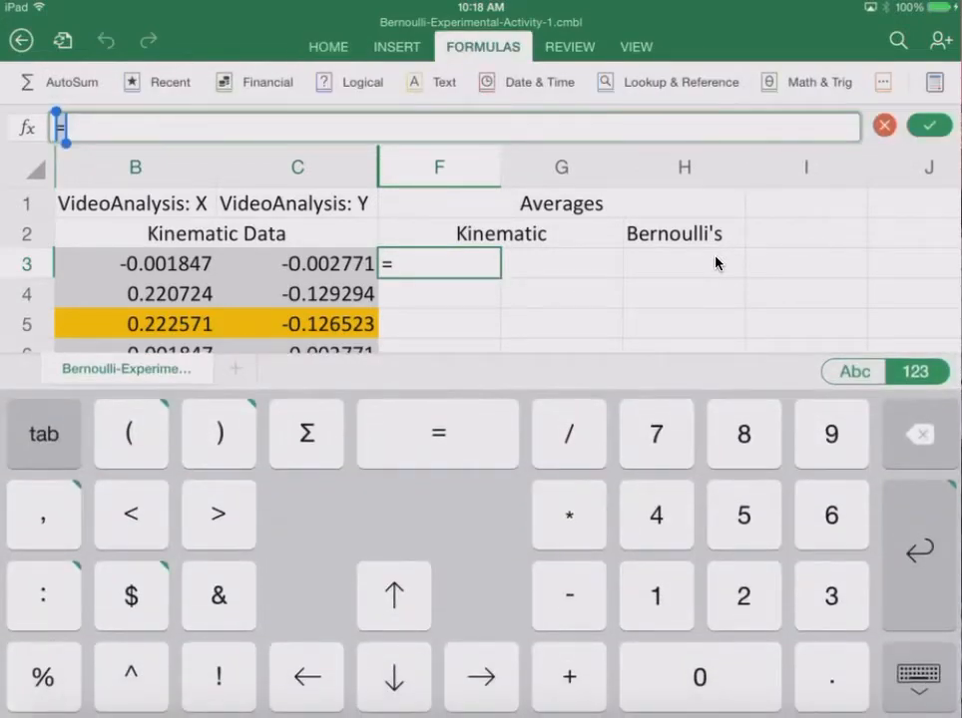
pyautogui.click(852, 371)
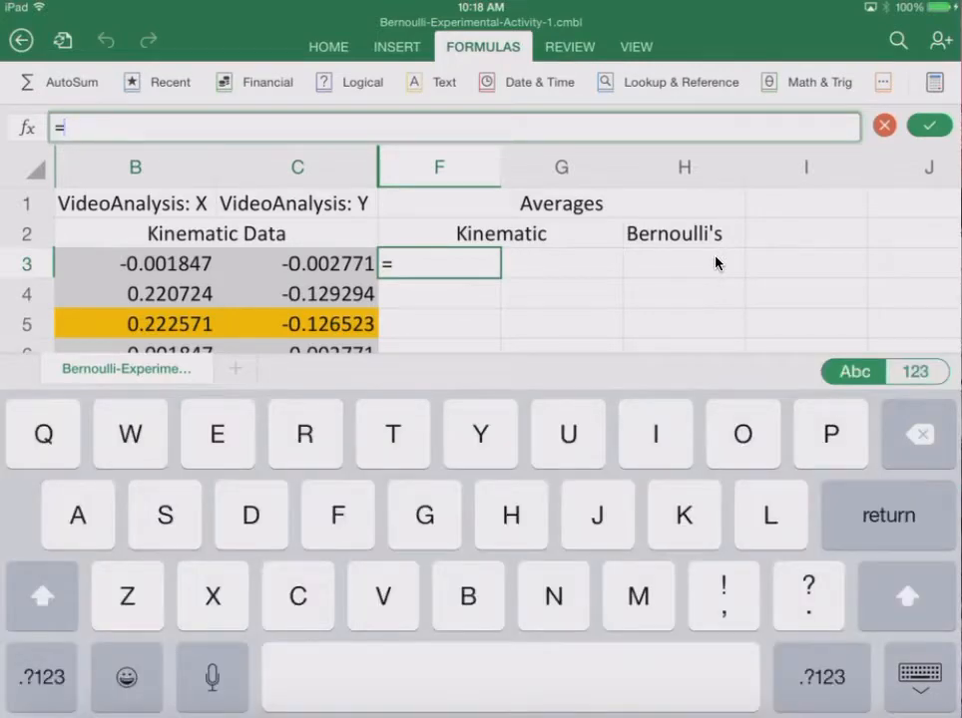
pyautogui.write('aver')
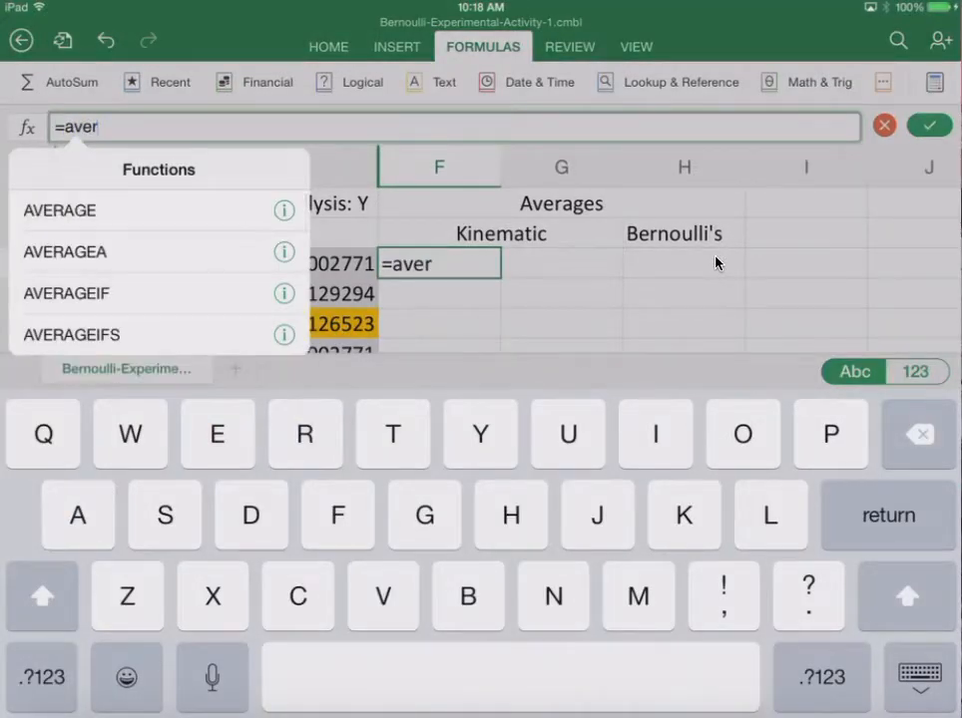
pyautogui.click(60, 211)
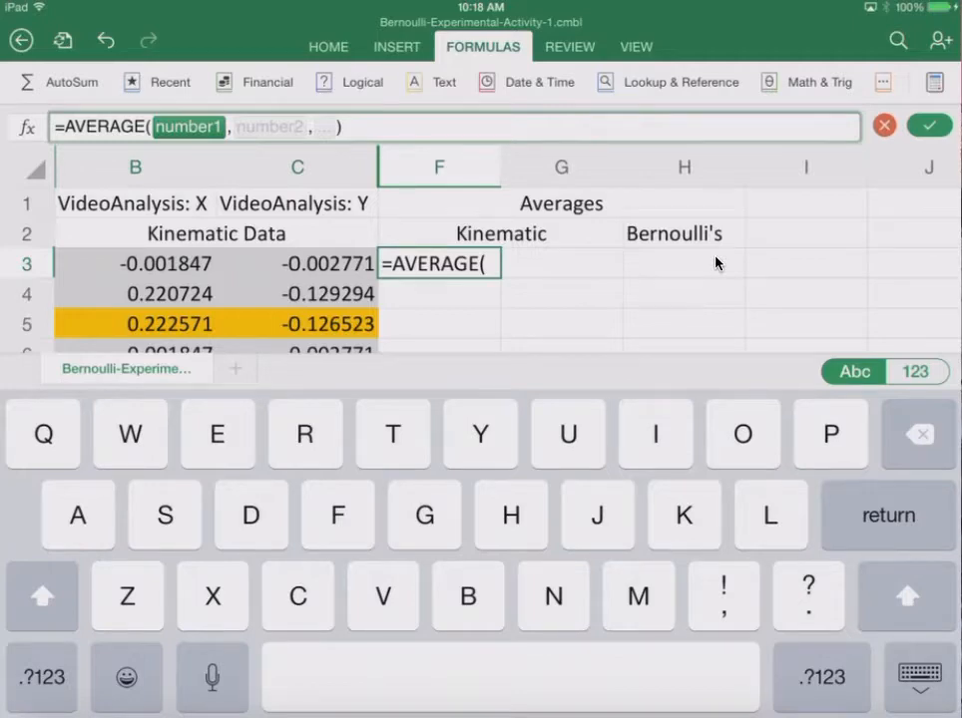
# - Average B5, B8, B11, B14, B17 in F3 (0.2231254) and fill right to G3 (-0.1263386)
pyautogui.click(137, 324)
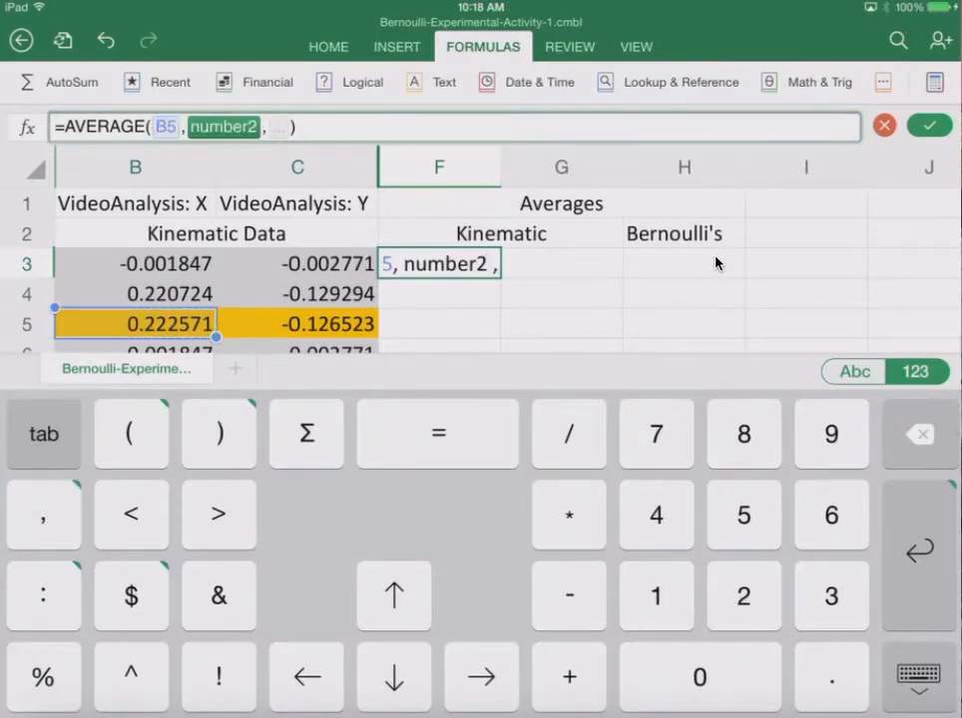
pyautogui.click(135, 324)
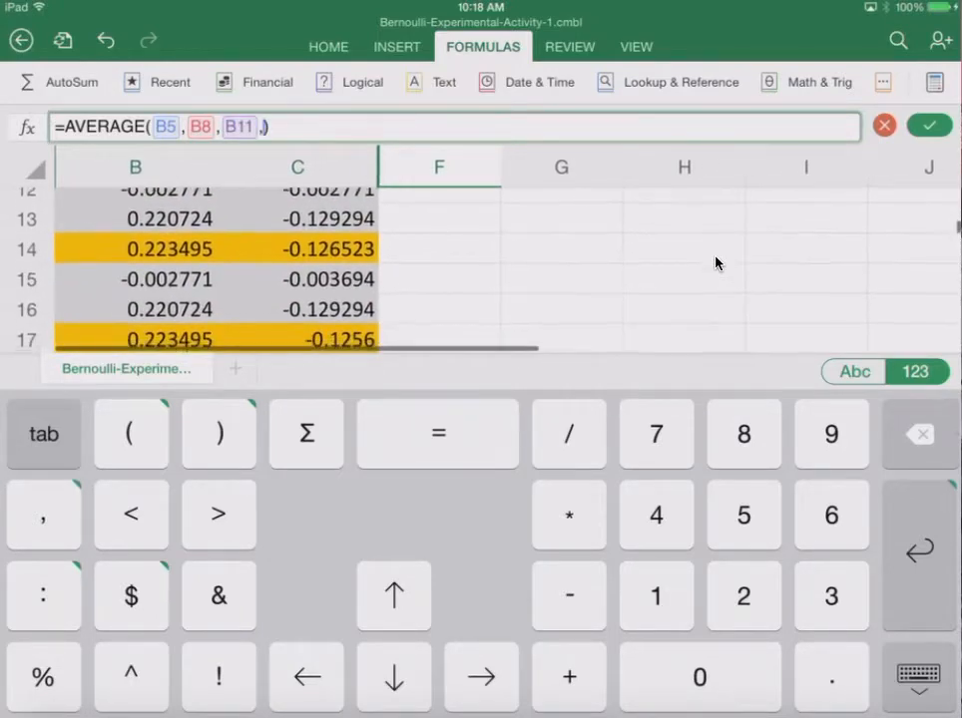
pyautogui.click(168, 248)
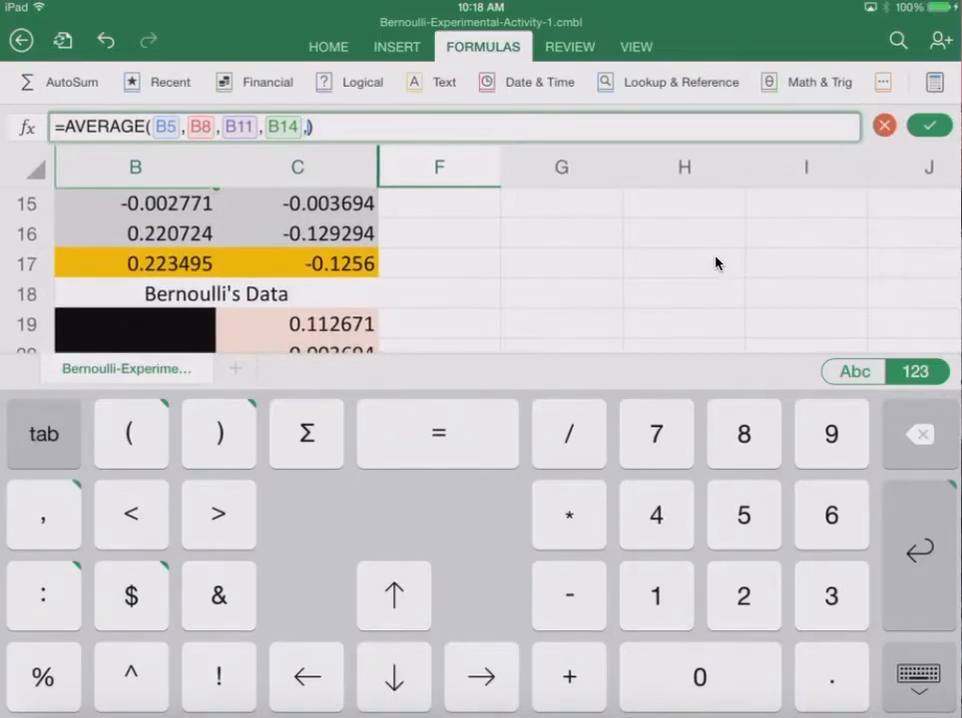
pyautogui.click(135, 264)
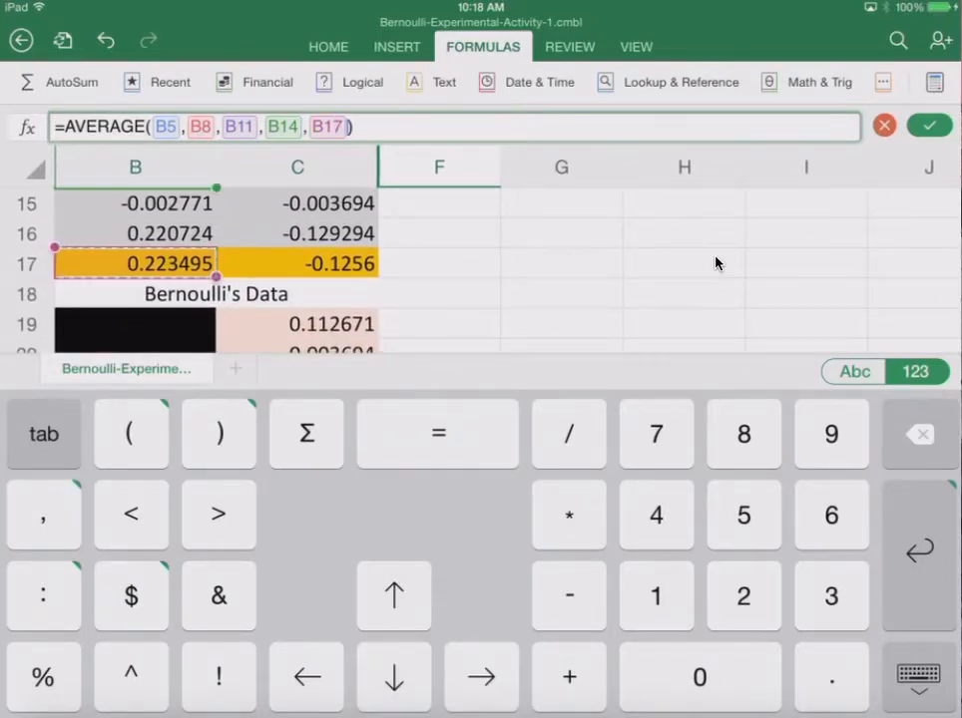
pyautogui.click(928, 124)
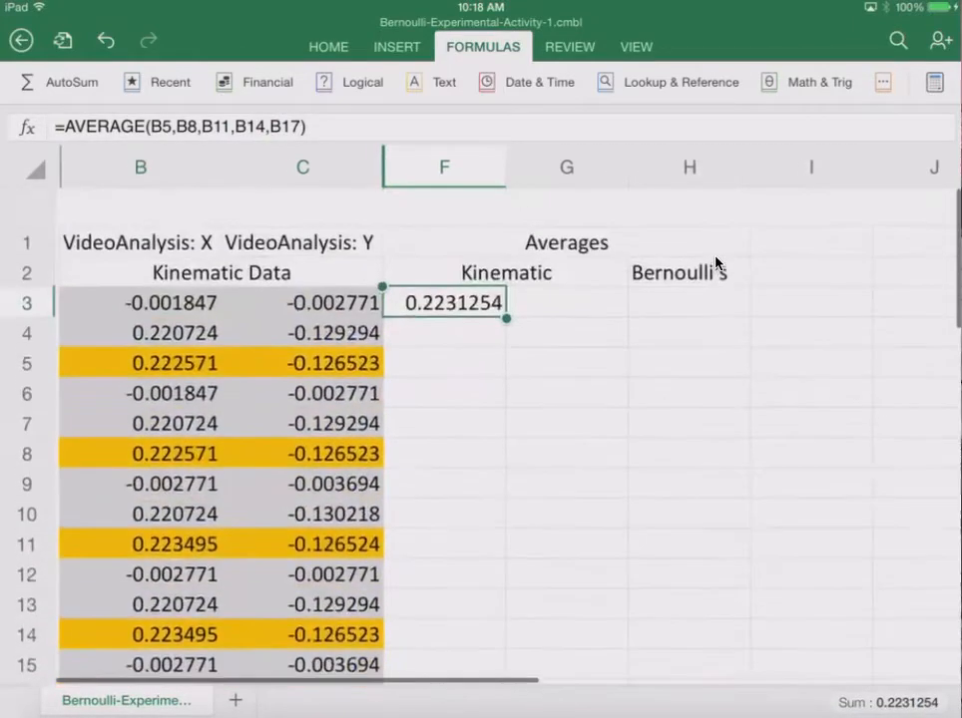
pyautogui.scroll(3)
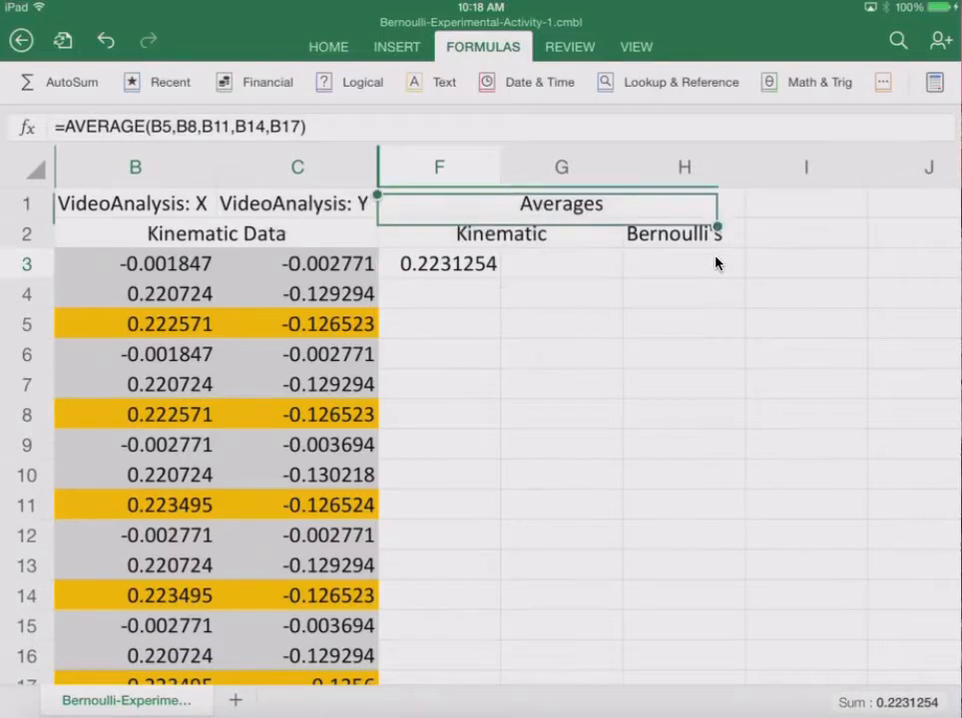
pyautogui.click(439, 264)
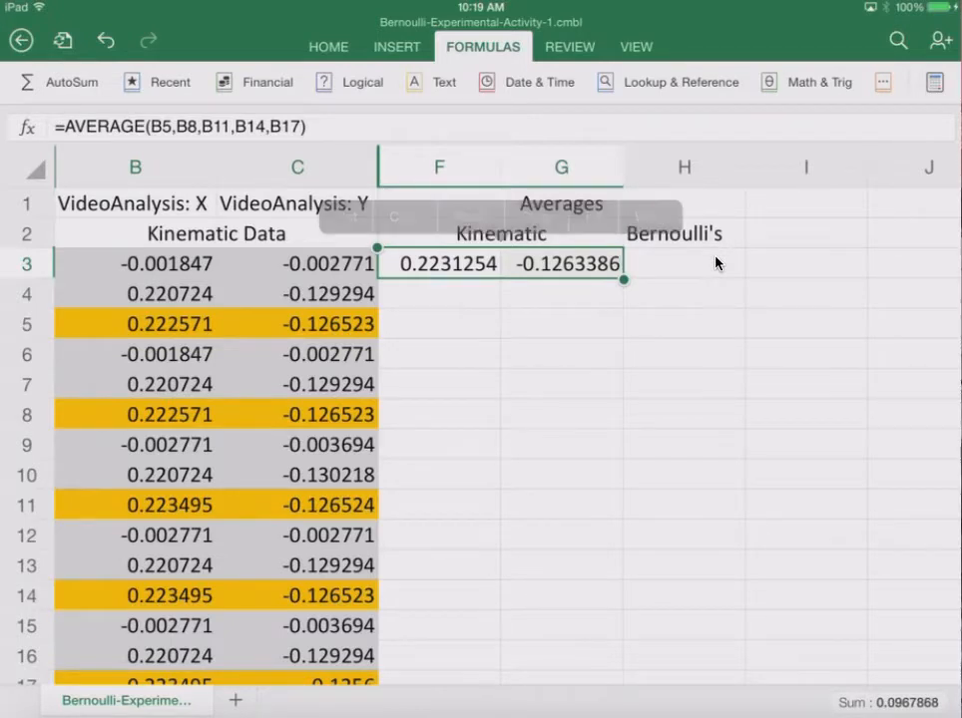
# - Put =AVERAGE of C21, C24, C27, C30, C33 in H3 (0.11574933), then check F3's formula
pyautogui.click(683, 263)
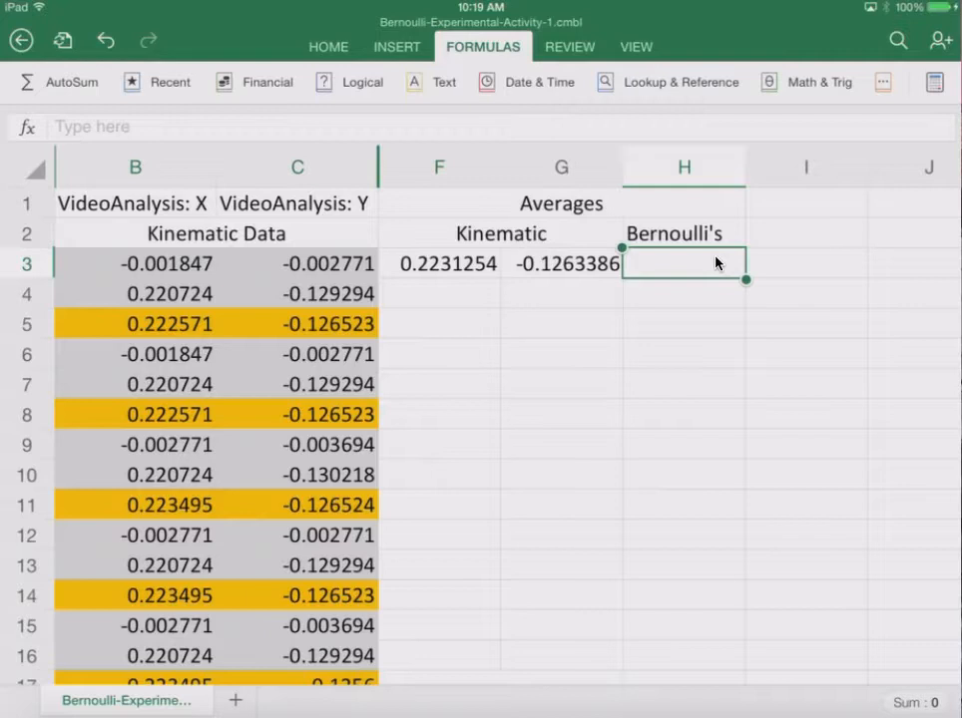
pyautogui.write('=')
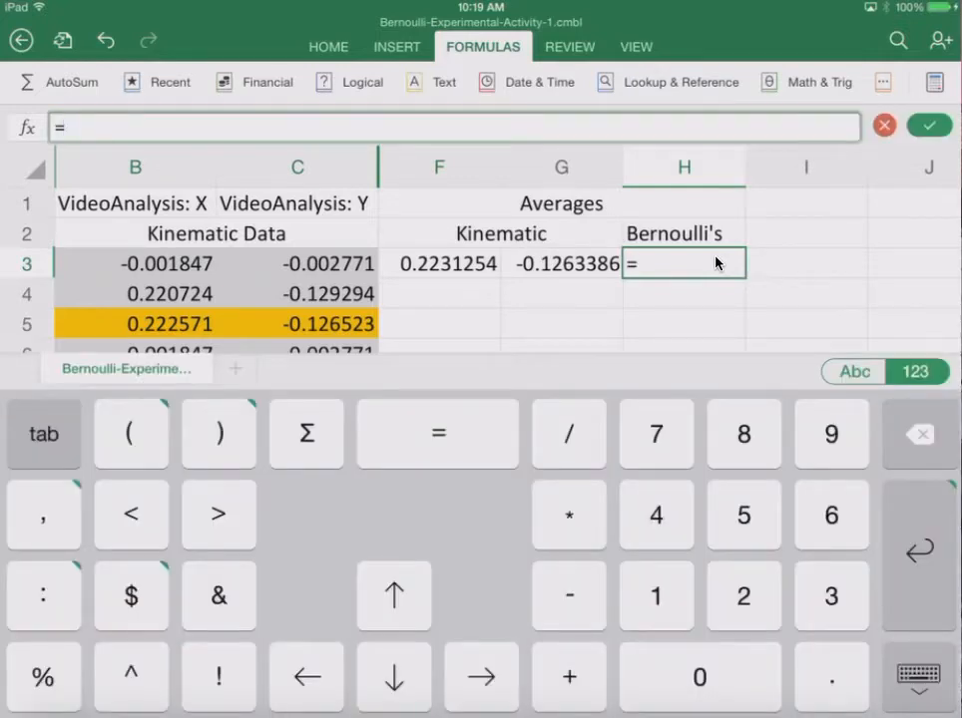
pyautogui.write('Av')
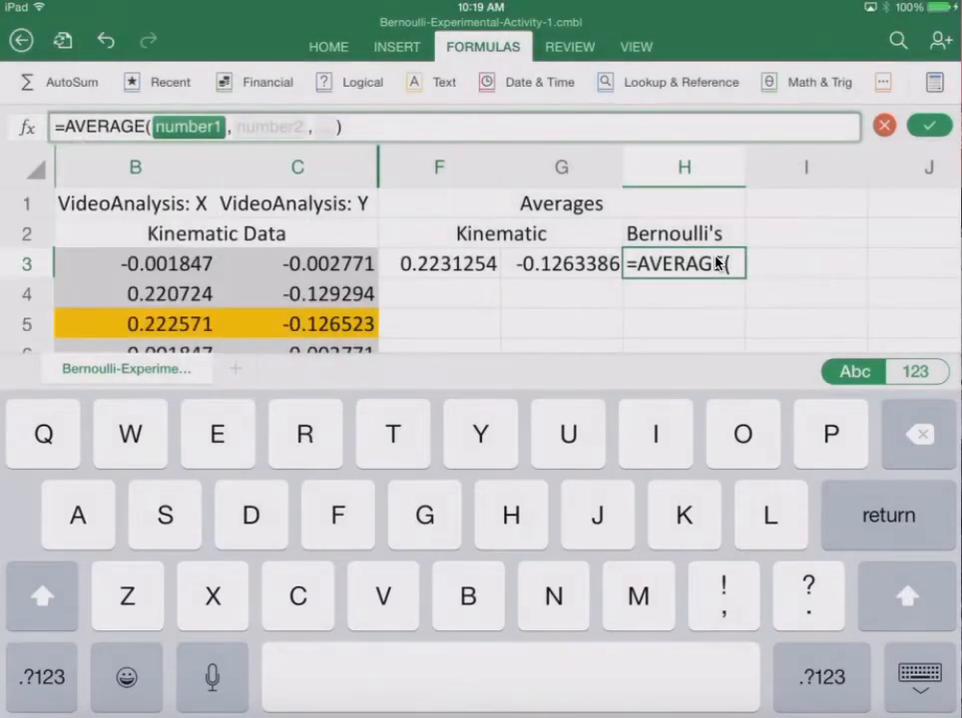
pyautogui.scroll(-3)
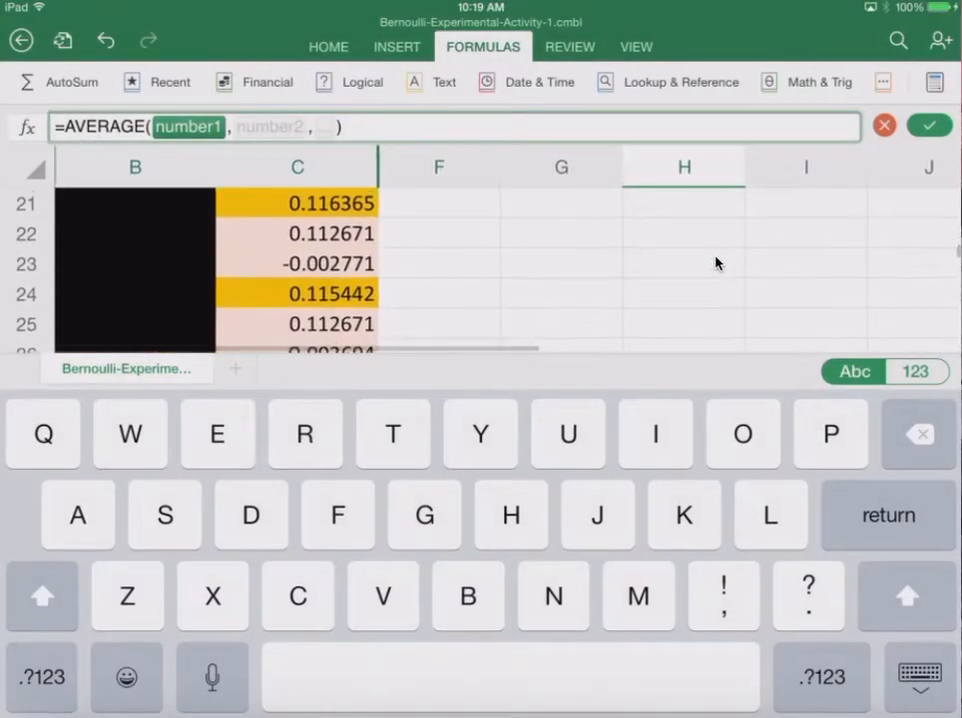
pyautogui.click(297, 204)
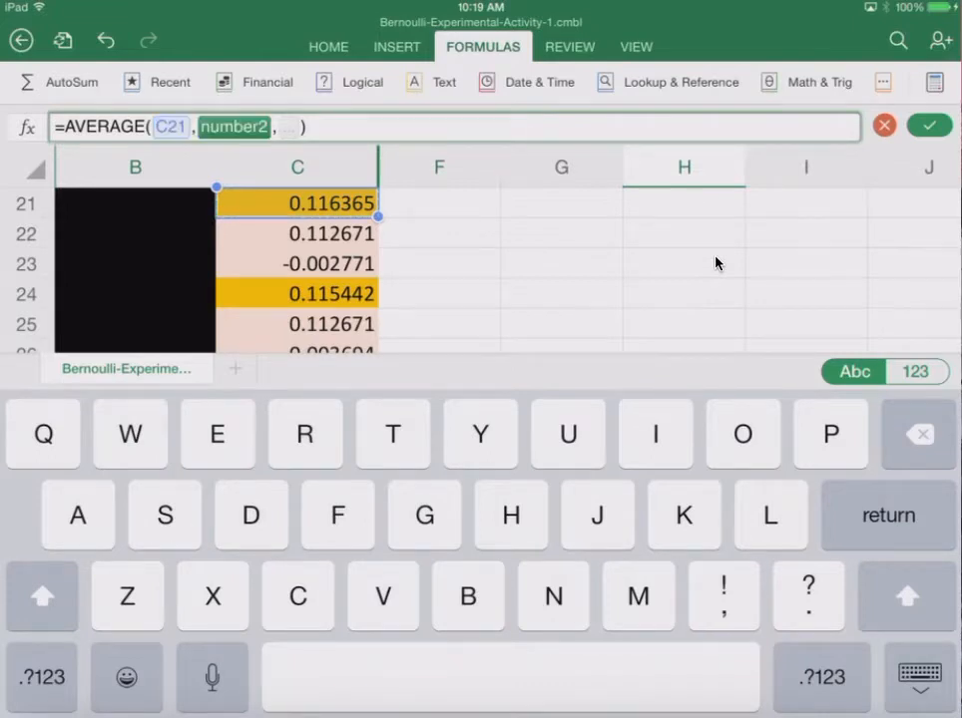
pyautogui.click(296, 294)
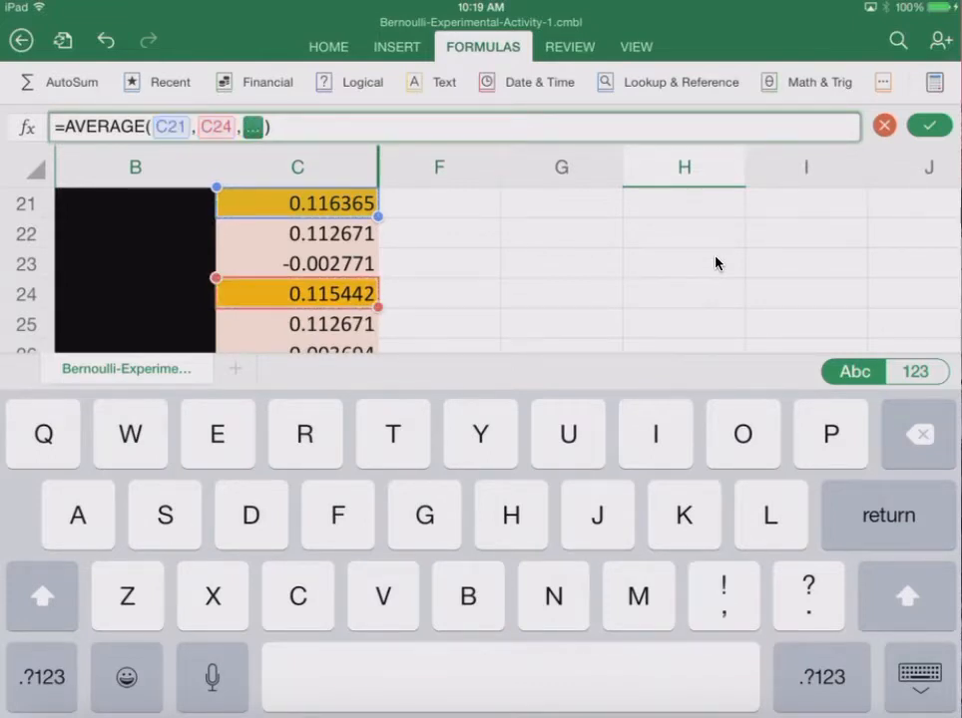
pyautogui.scroll(-3)
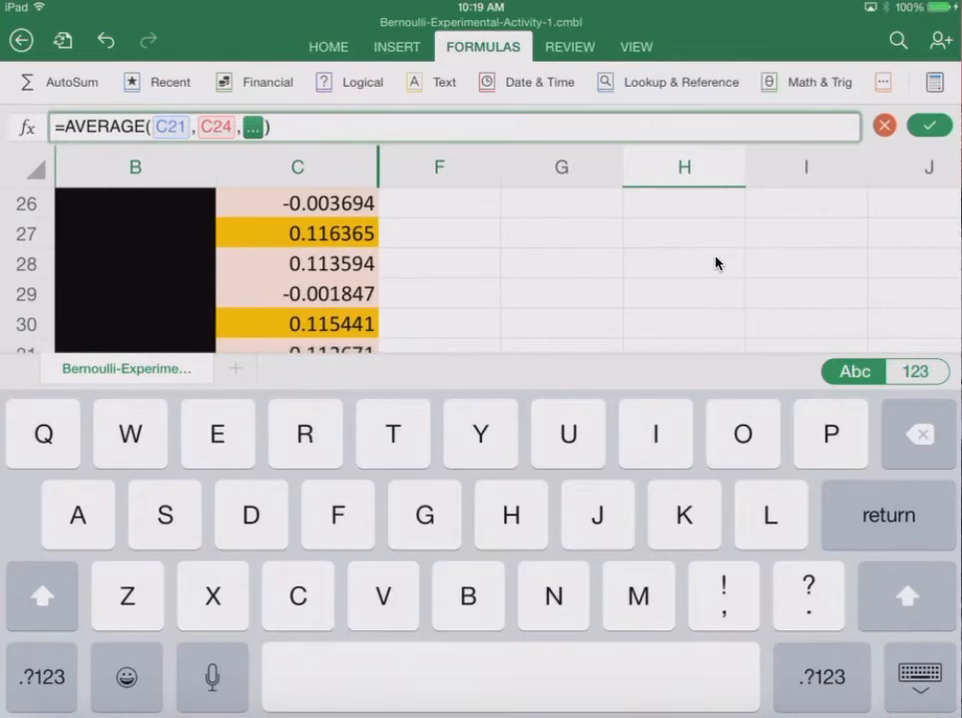
pyautogui.click(296, 233)
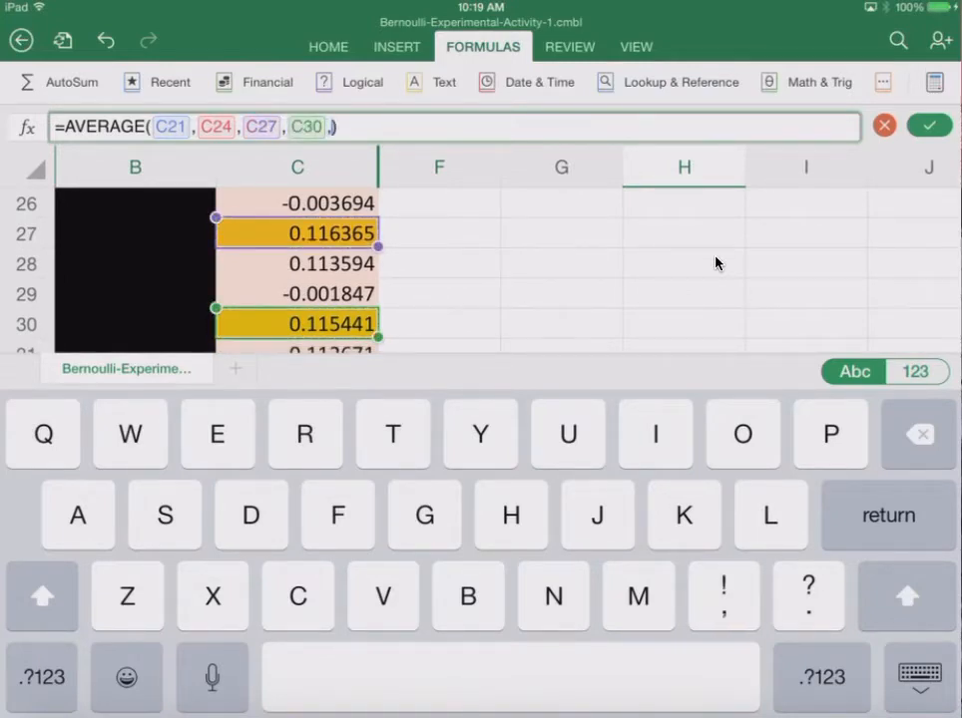
pyautogui.scroll(-3)
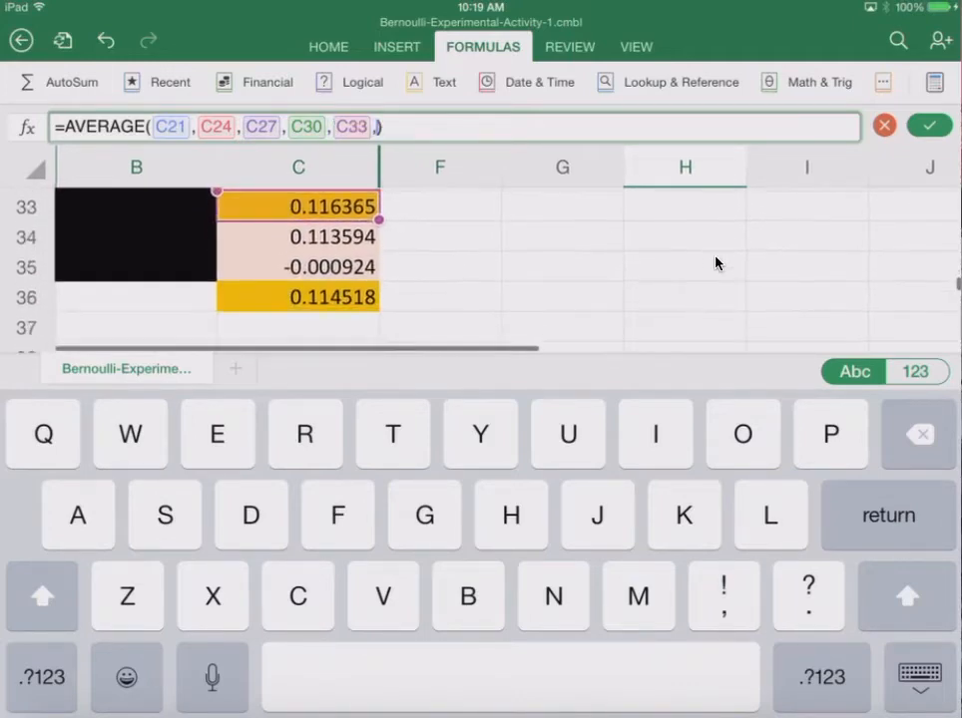
pyautogui.click(297, 294)
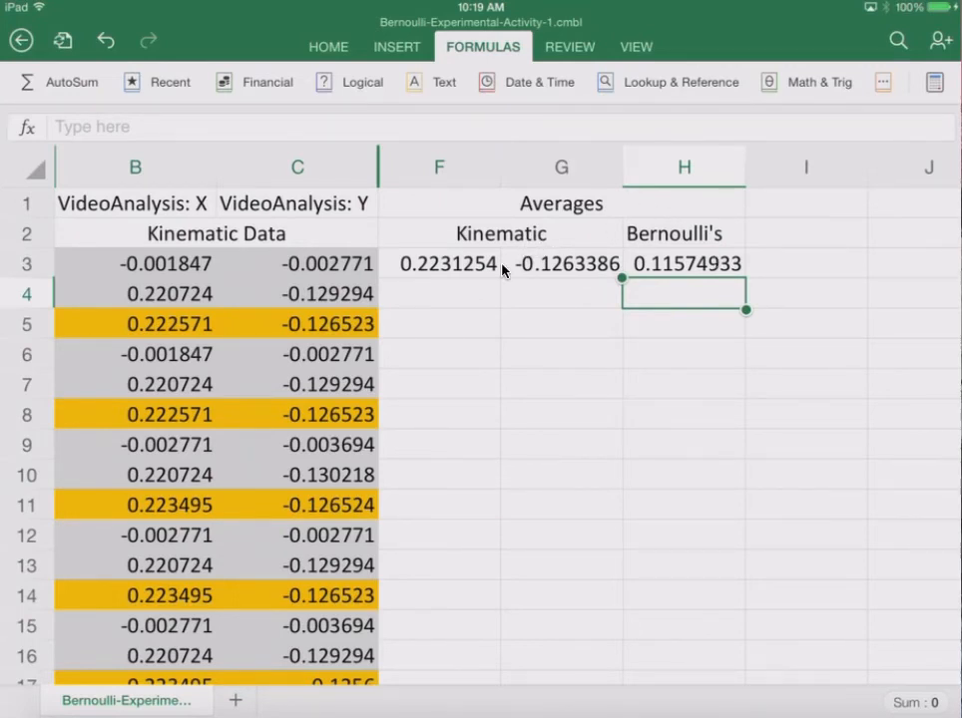
pyautogui.click(439, 263)
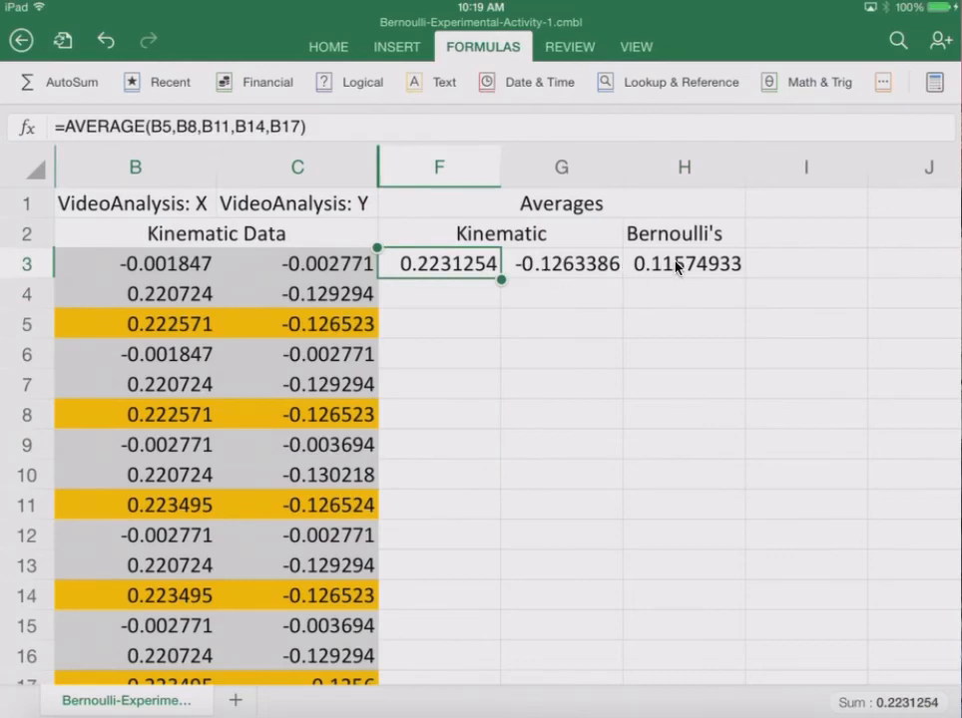